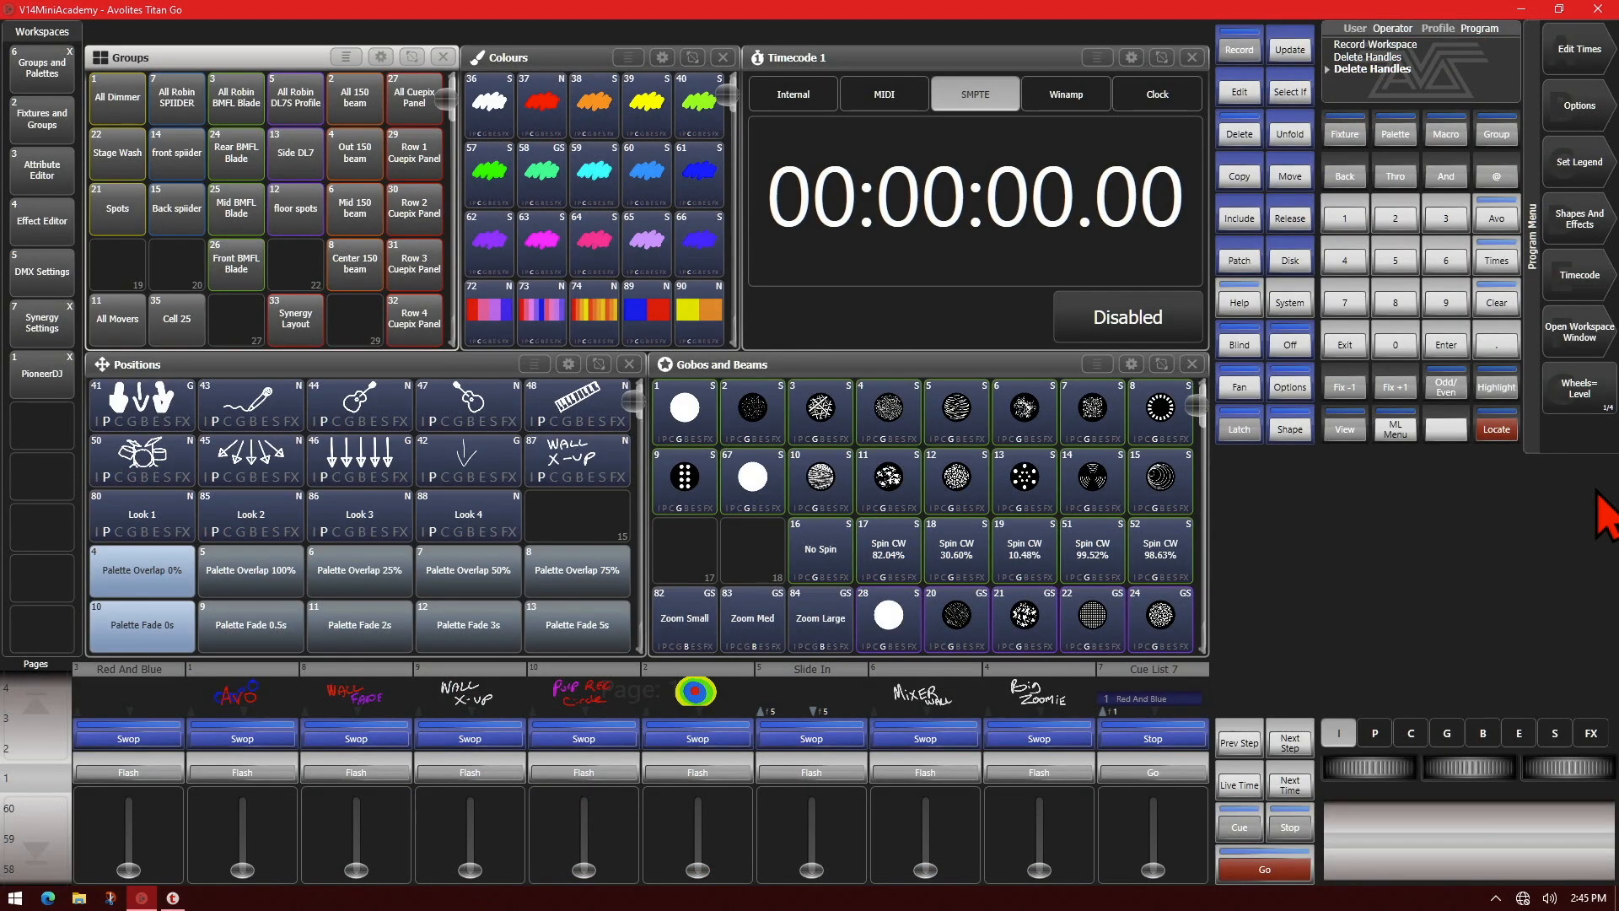
pyautogui.moveTo(1609, 413)
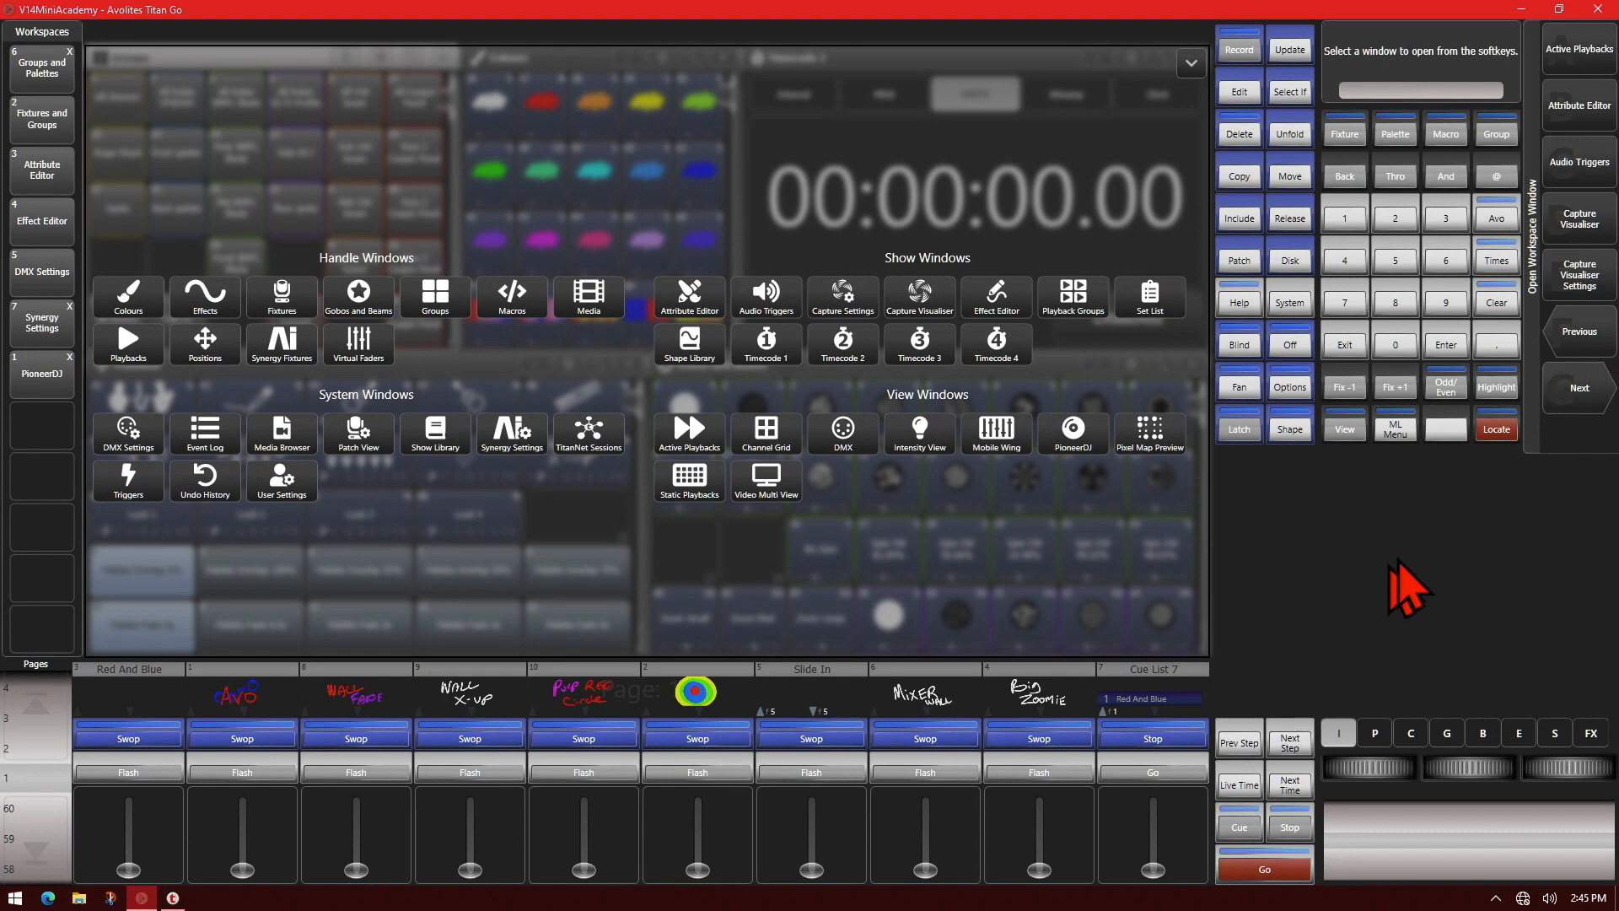
pyautogui.moveTo(1016, 495)
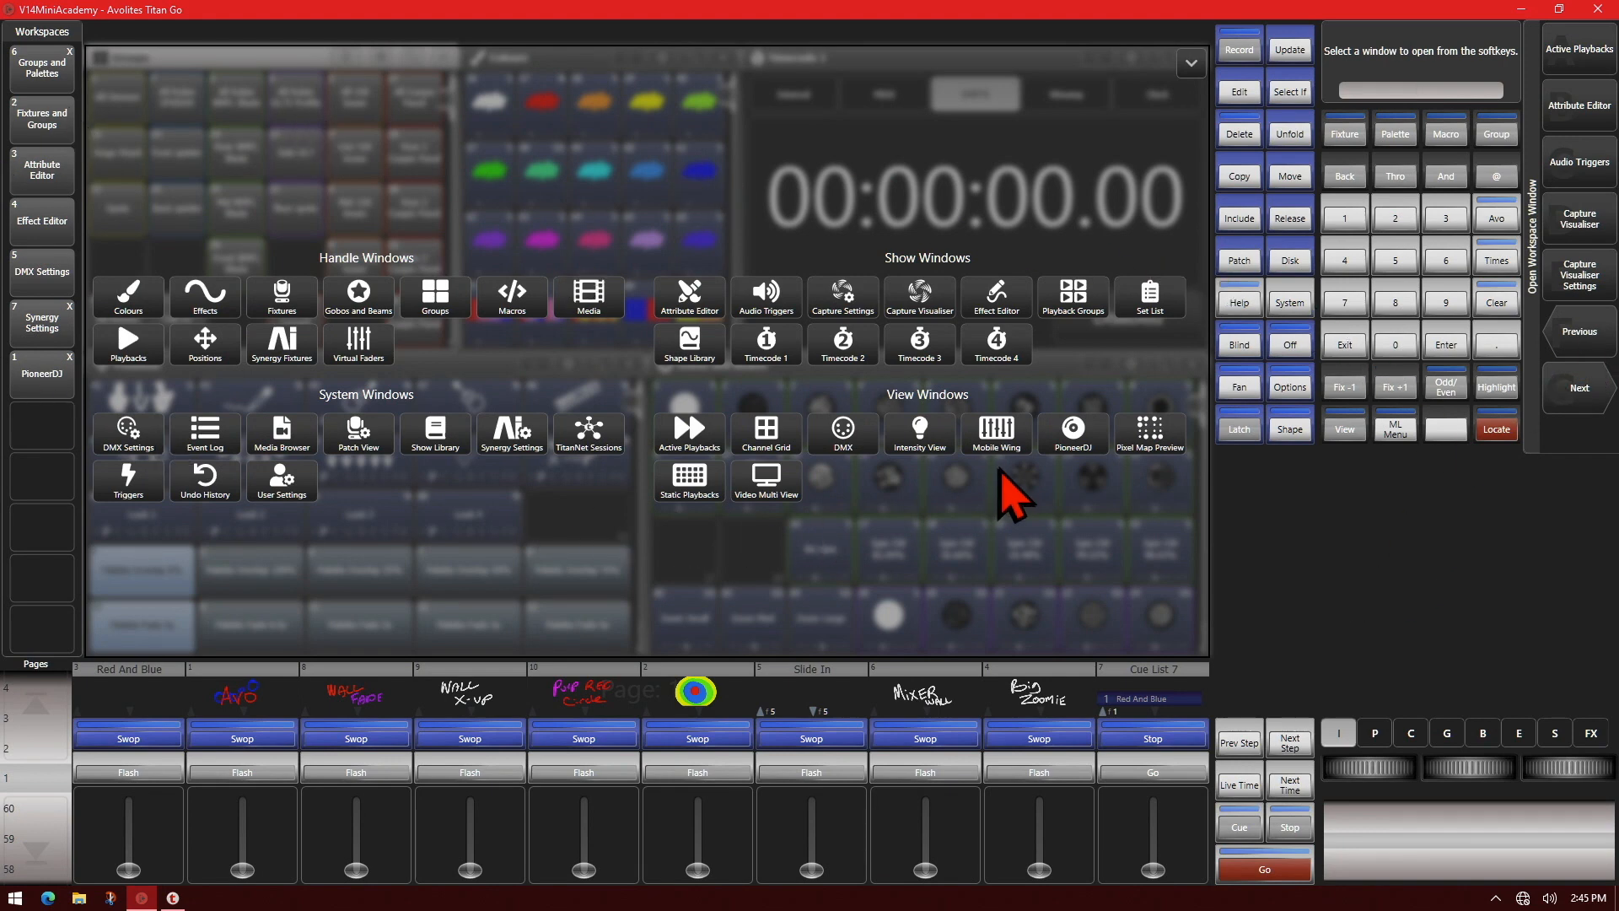
pyautogui.moveTo(248, 315)
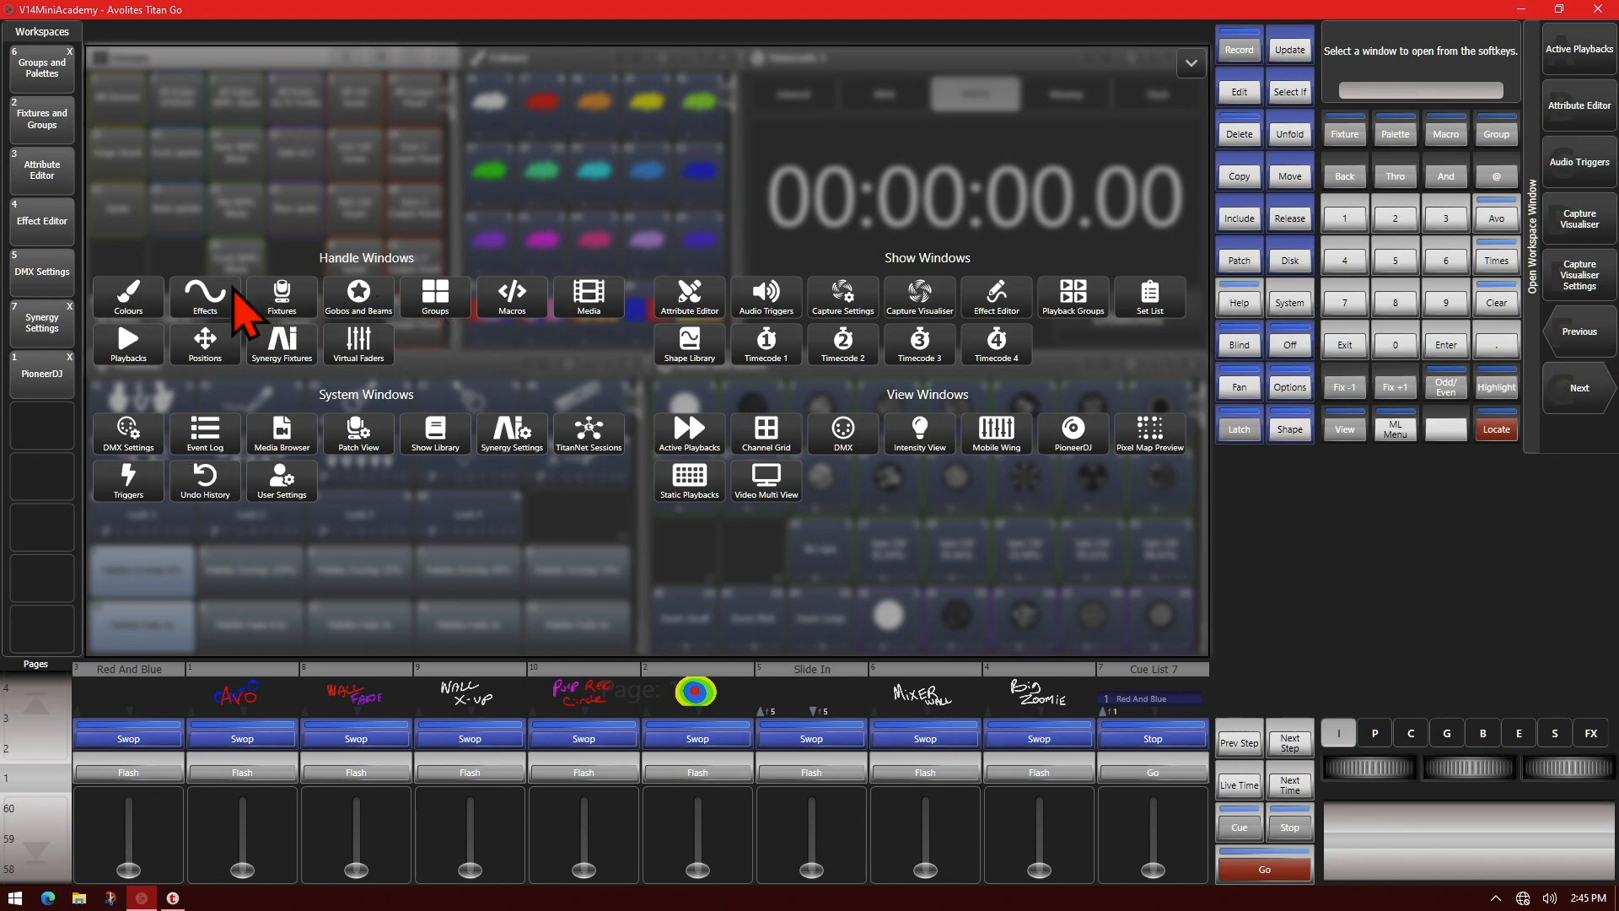
pyautogui.moveTo(931, 419)
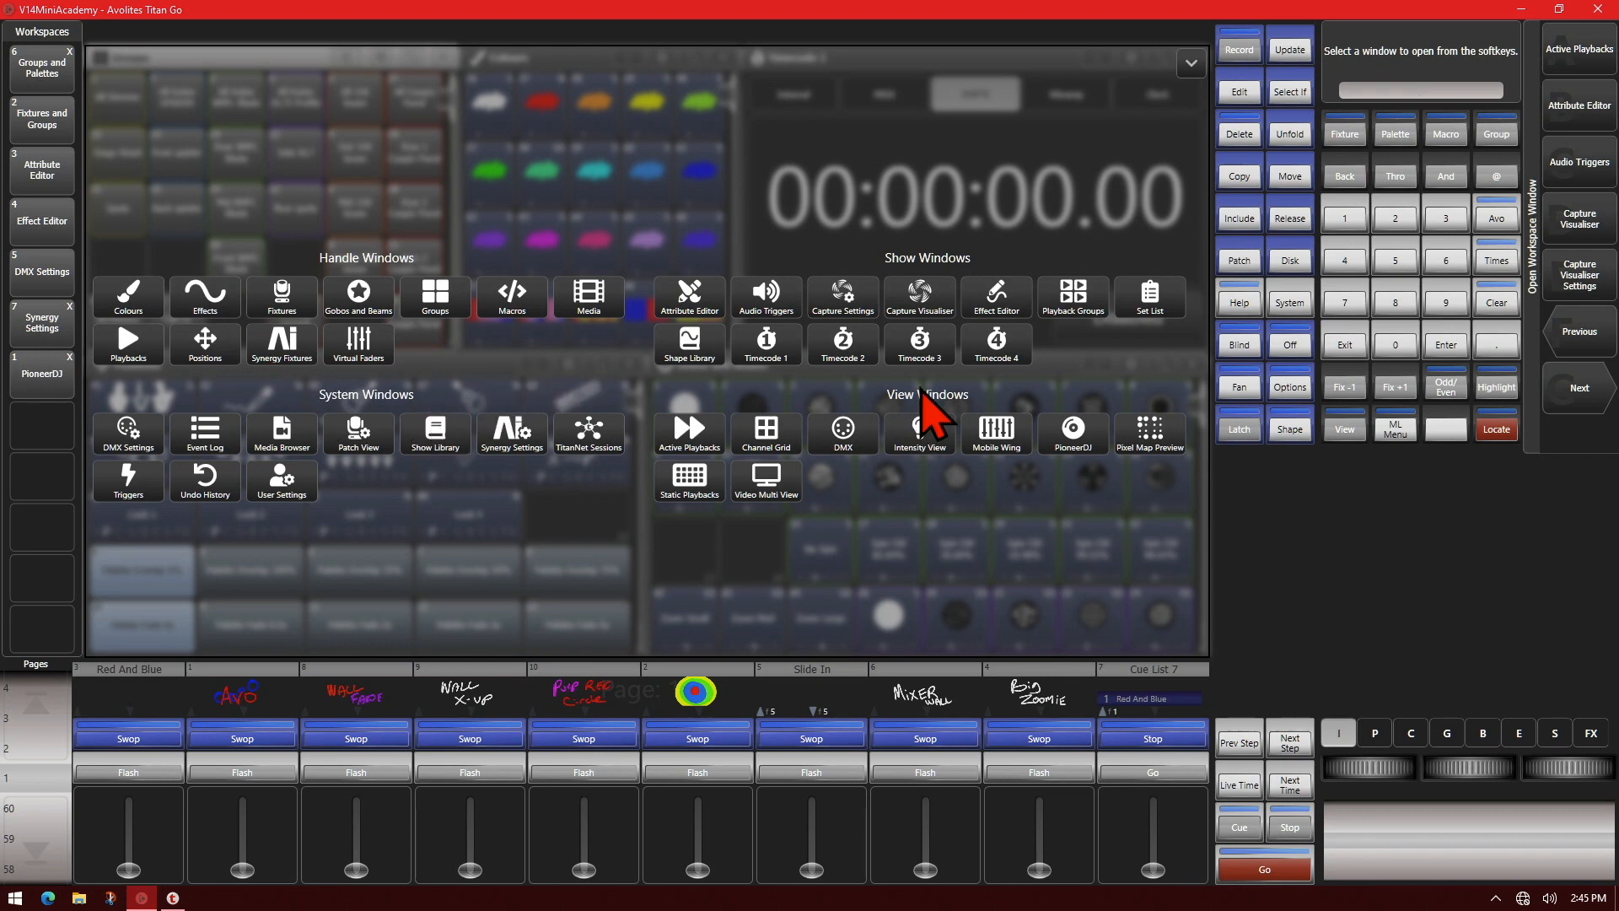
# Add a Timecode 4 window from the window selector, then dismiss the selector
pyautogui.click(995, 344)
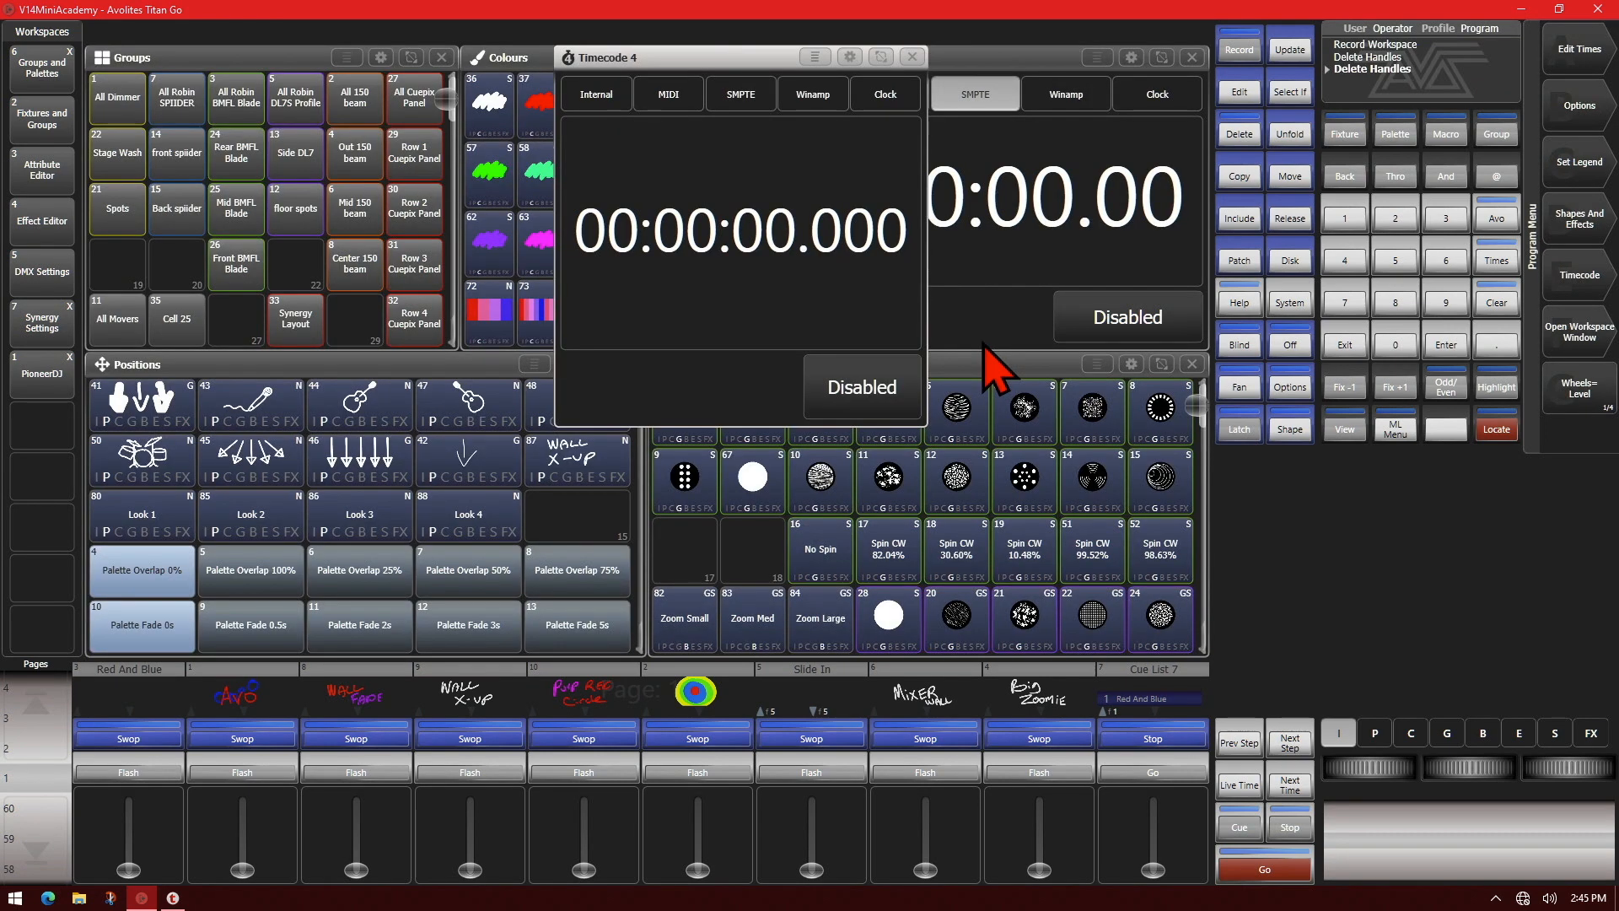
pyautogui.moveTo(1570, 366)
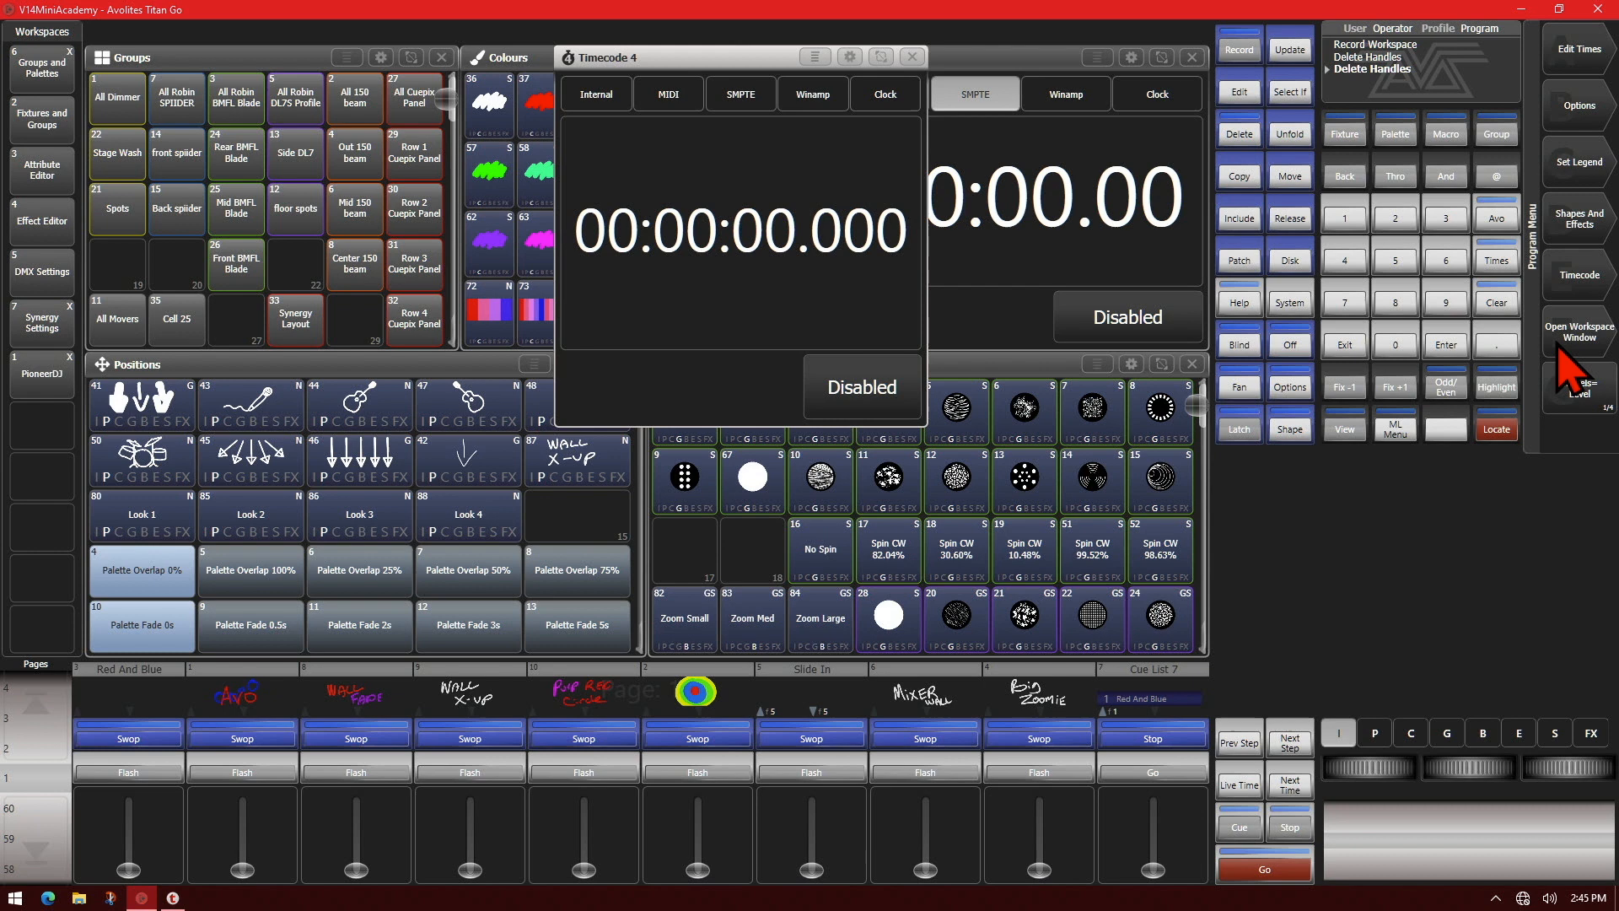
pyautogui.moveTo(1362, 454)
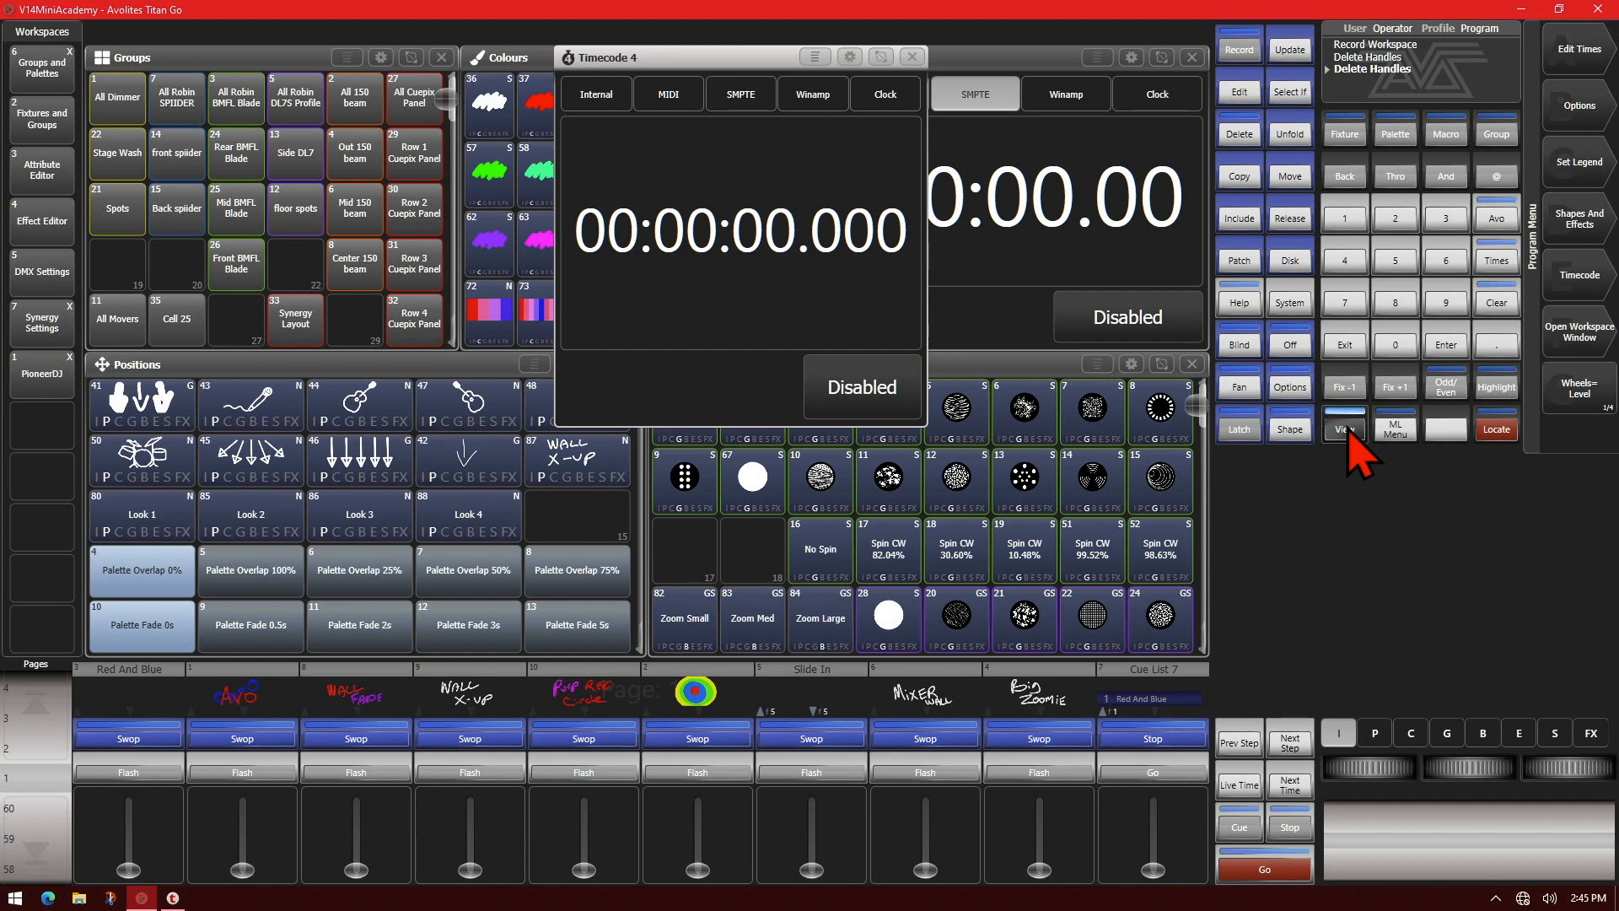
pyautogui.click(1344, 428)
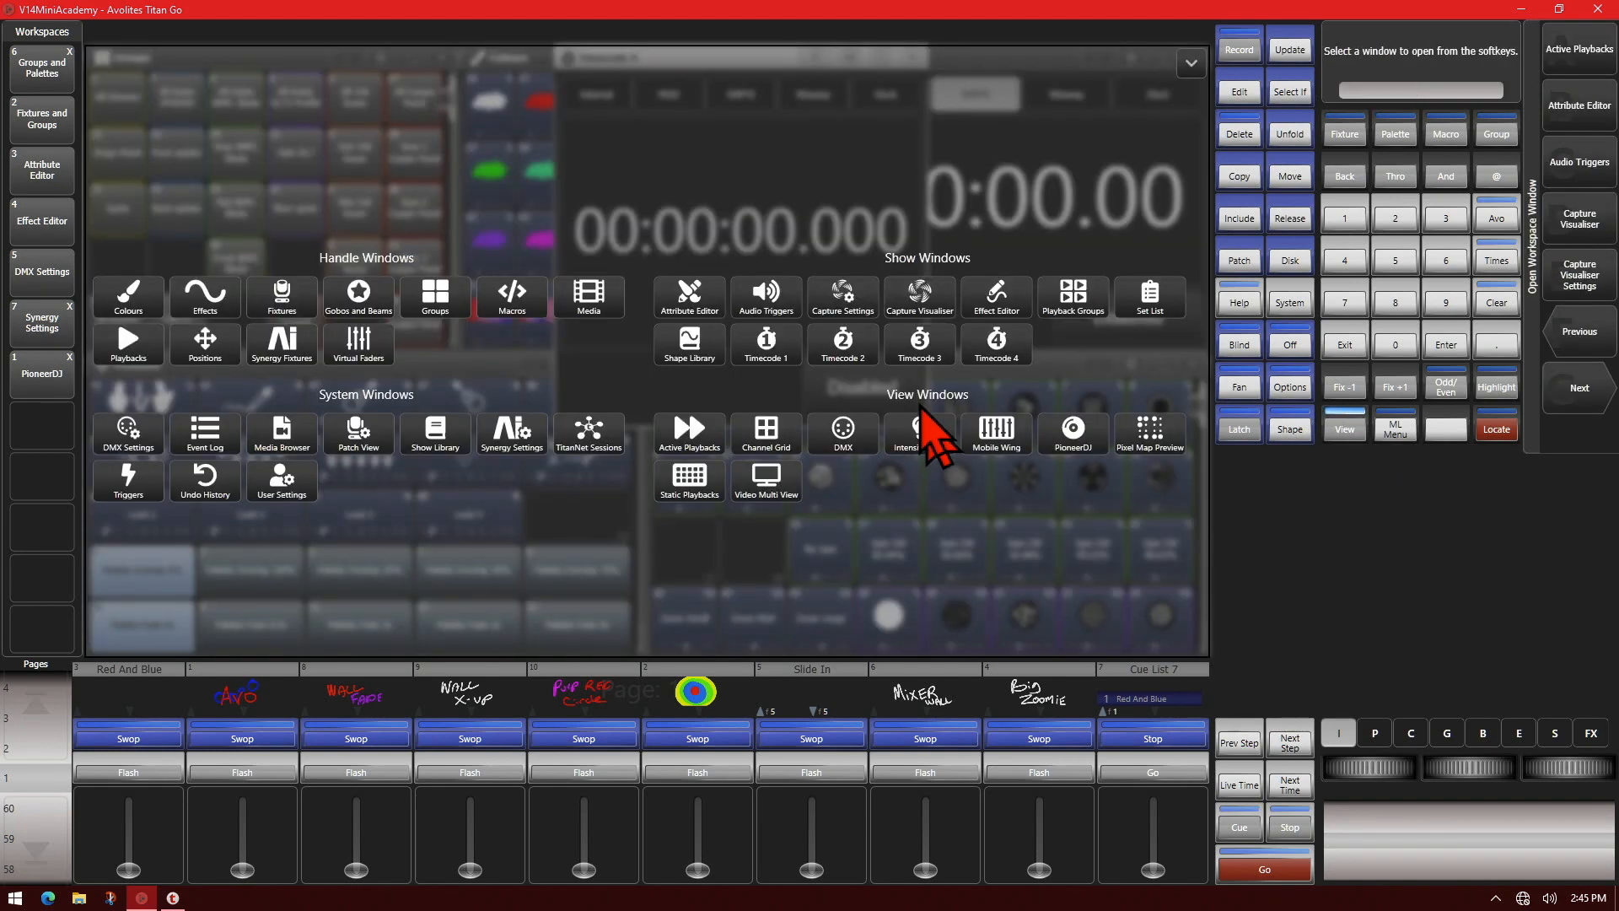
pyautogui.moveTo(758, 502)
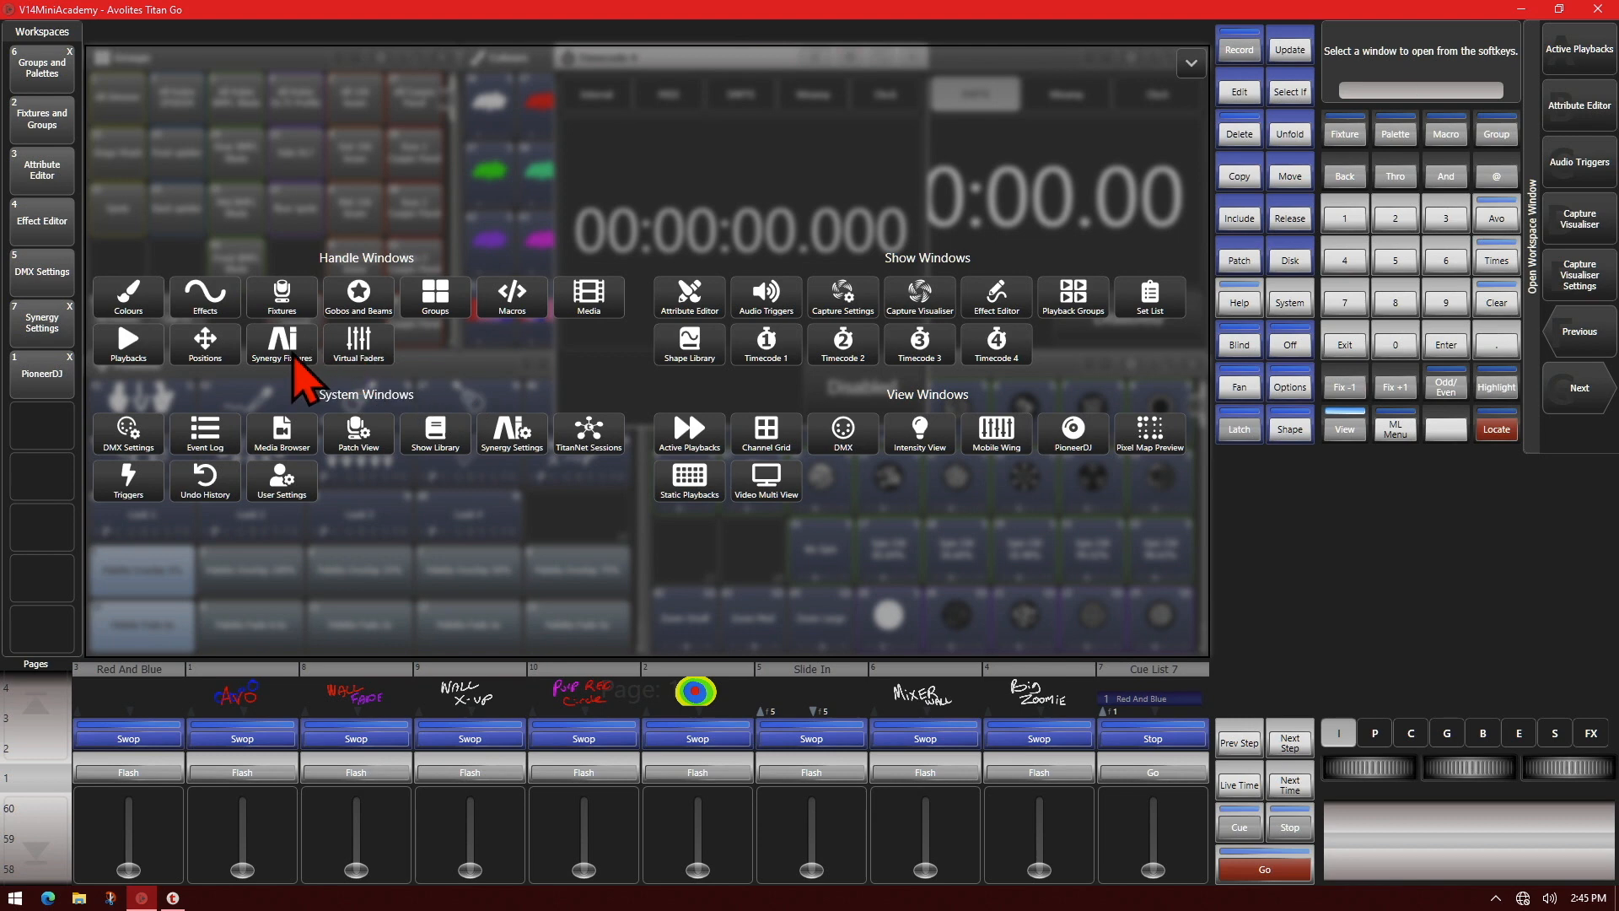
pyautogui.click(282, 344)
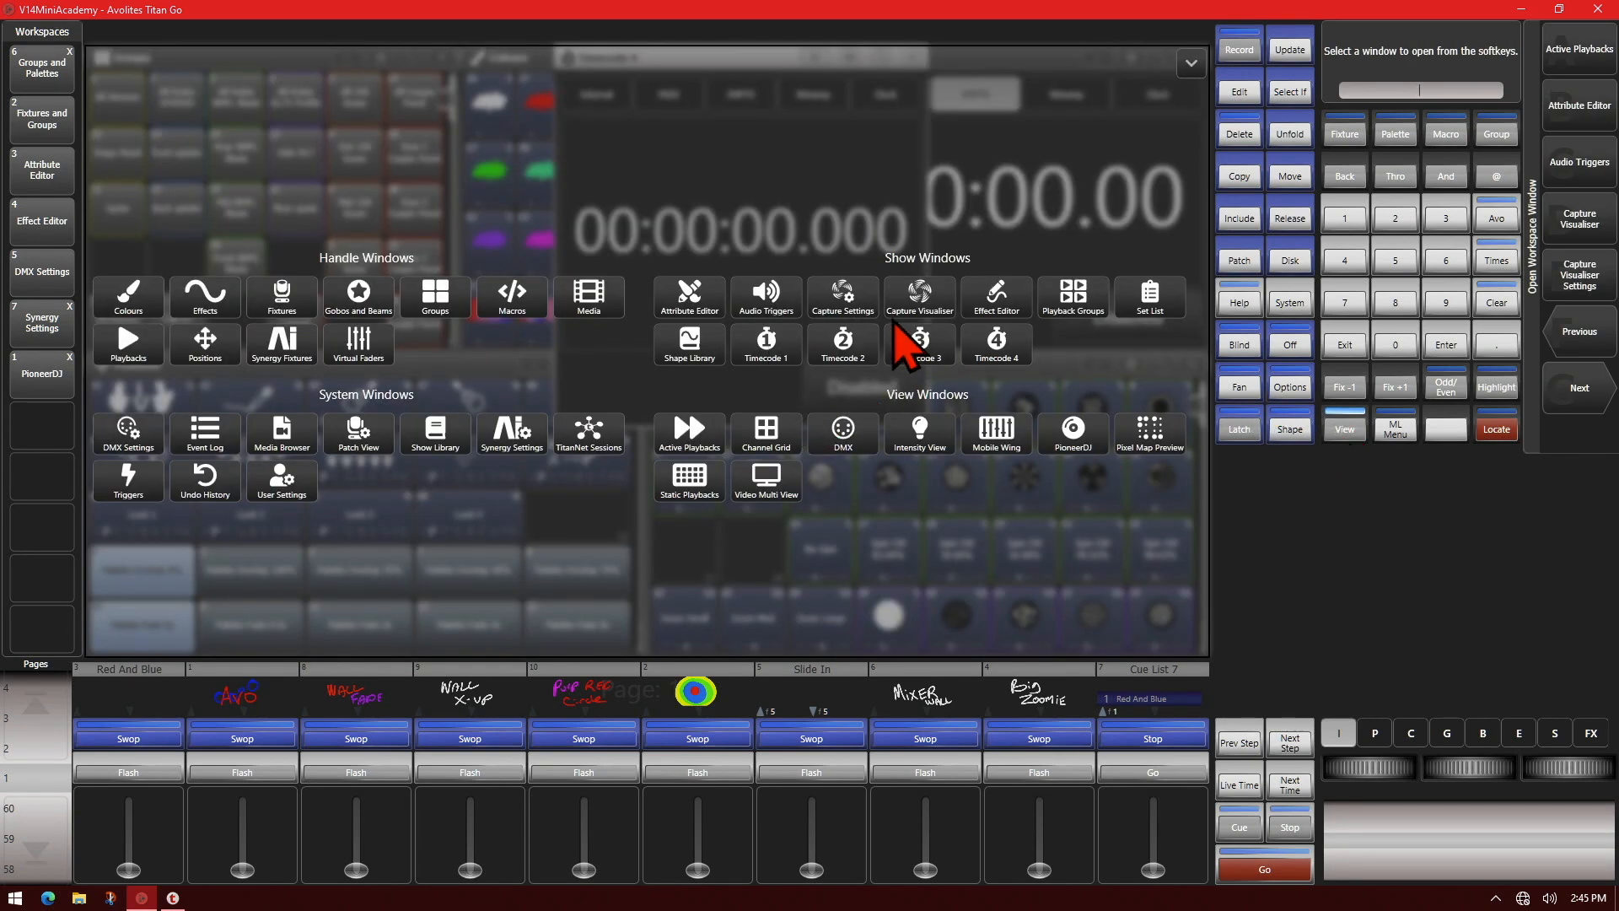
pyautogui.click(917, 297)
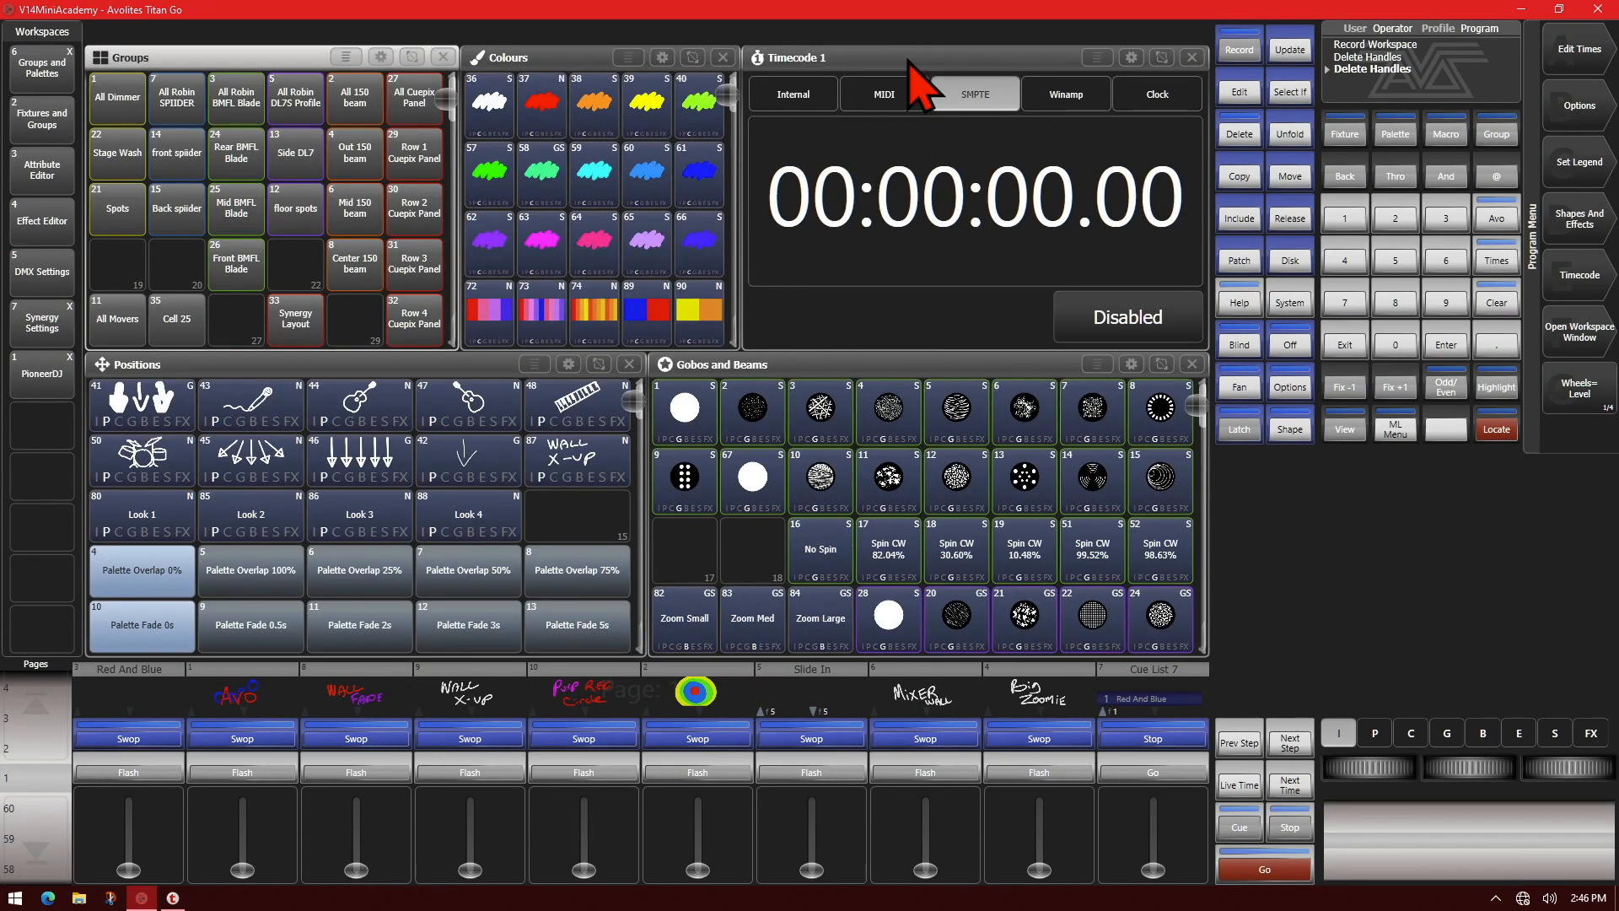
# Enable External Screen Workspace in Display Setup so an empty workspace shows on the second display
pyautogui.click(1556, 10)
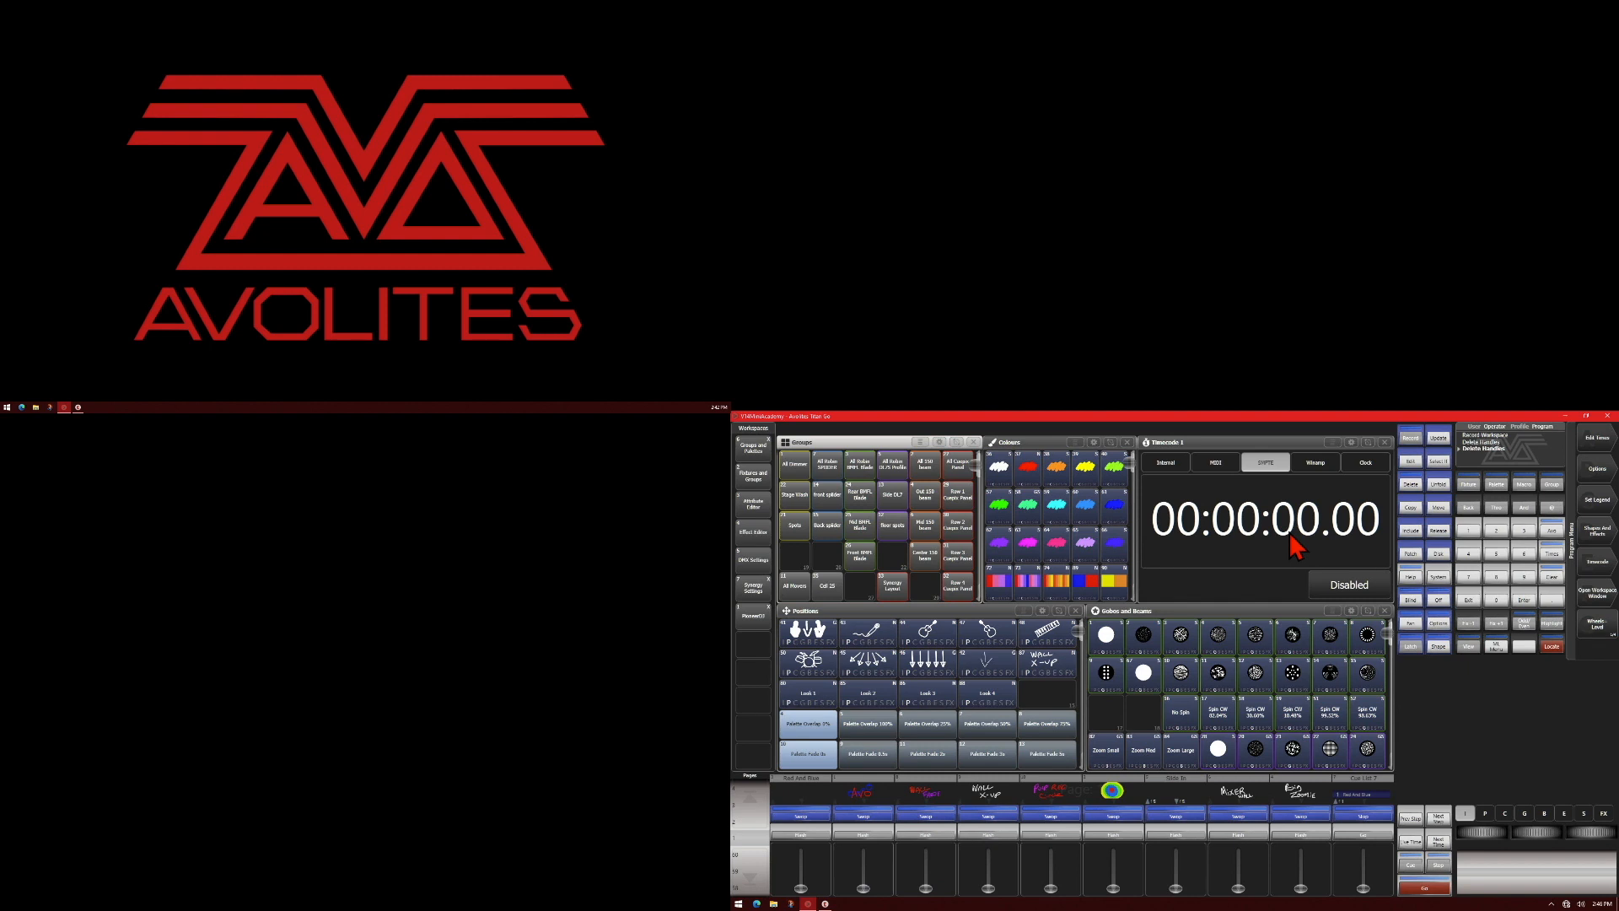
pyautogui.moveTo(1338, 580)
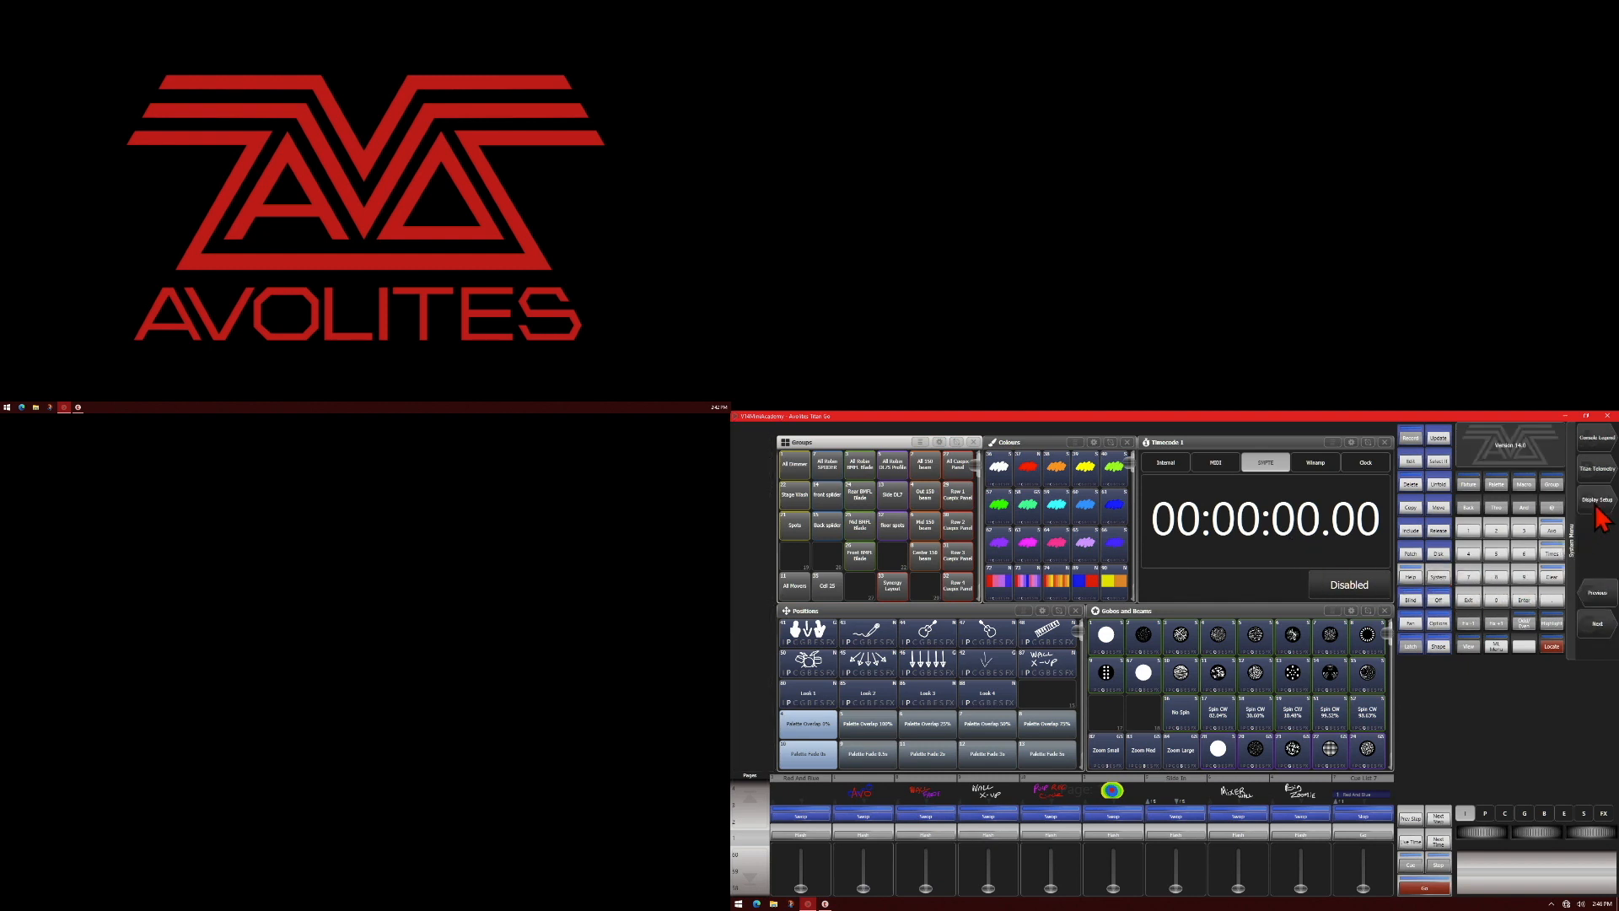
pyautogui.click(1597, 500)
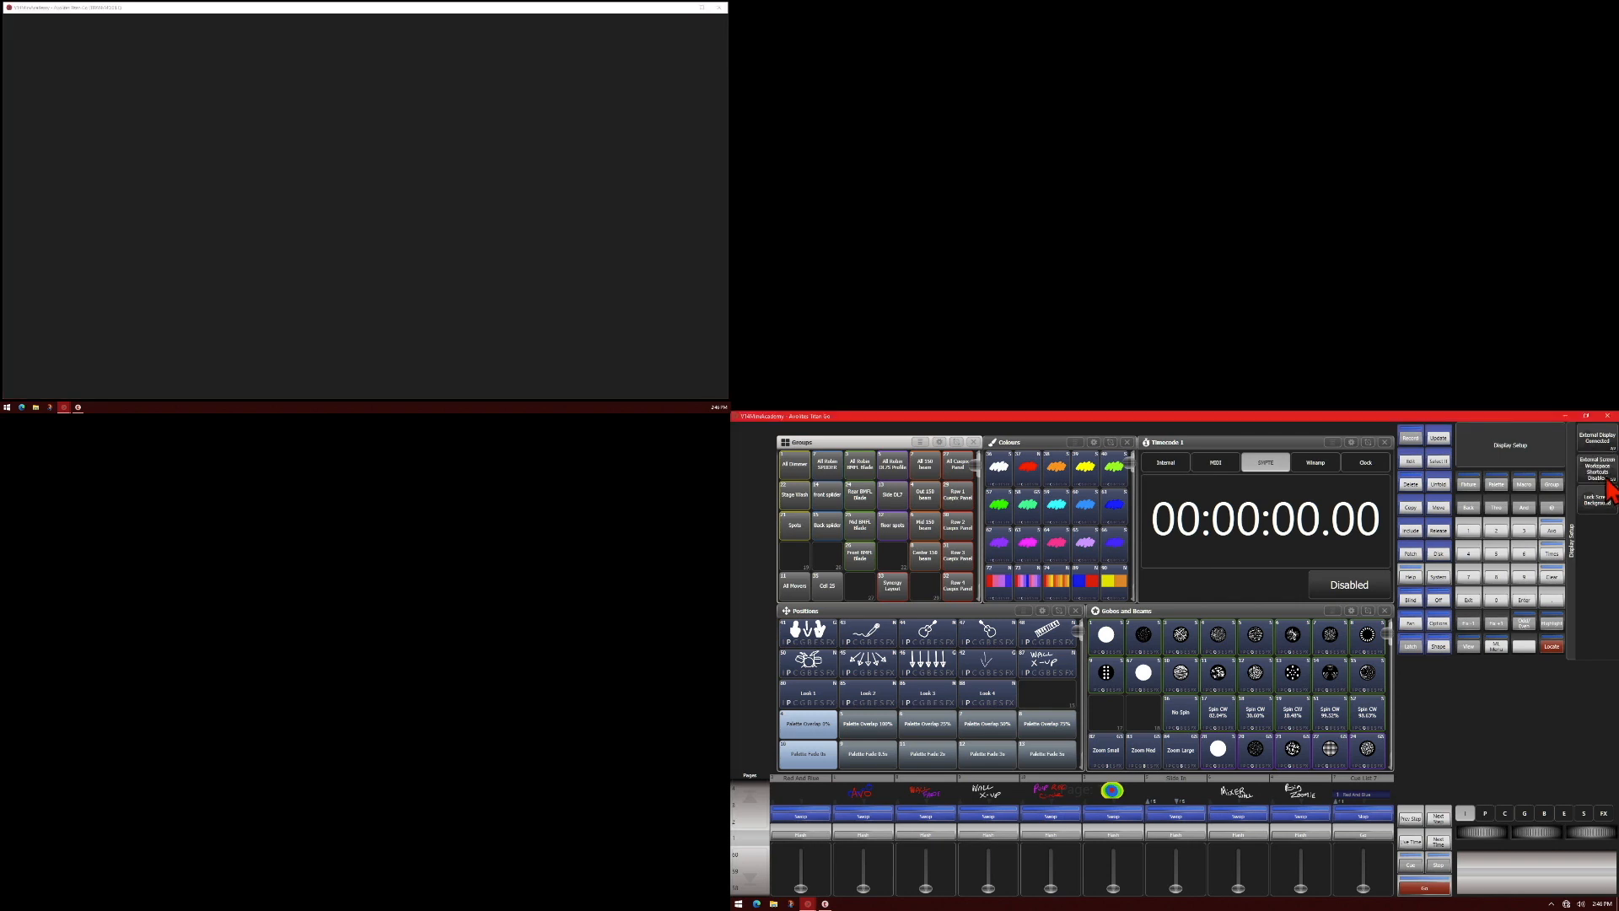
pyautogui.moveTo(558, 85)
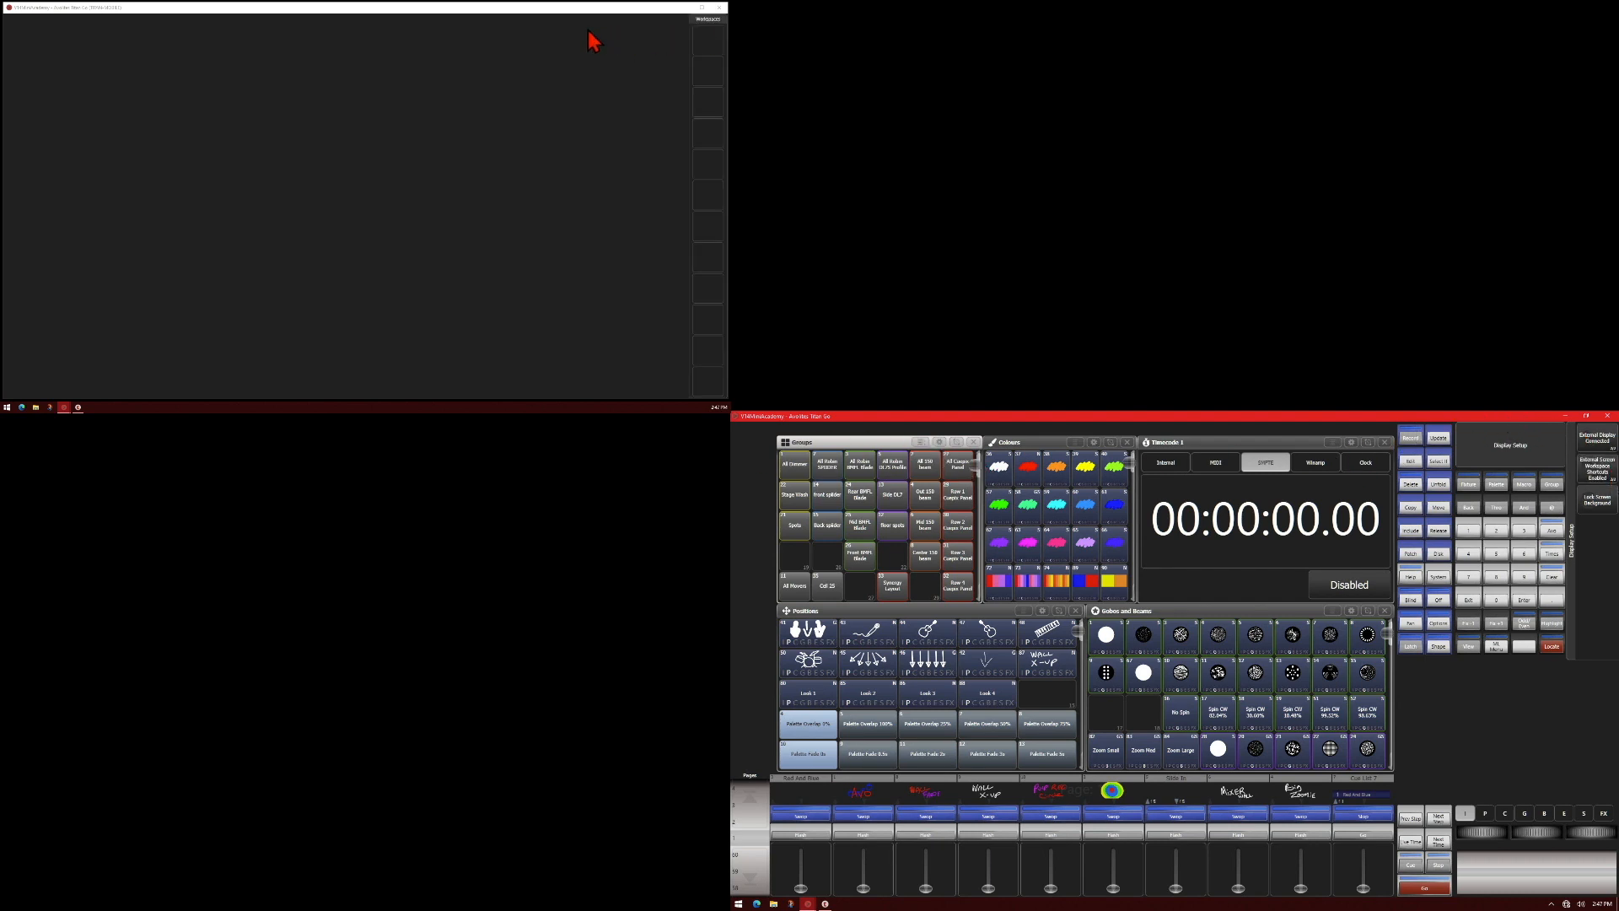
pyautogui.moveTo(715, 49)
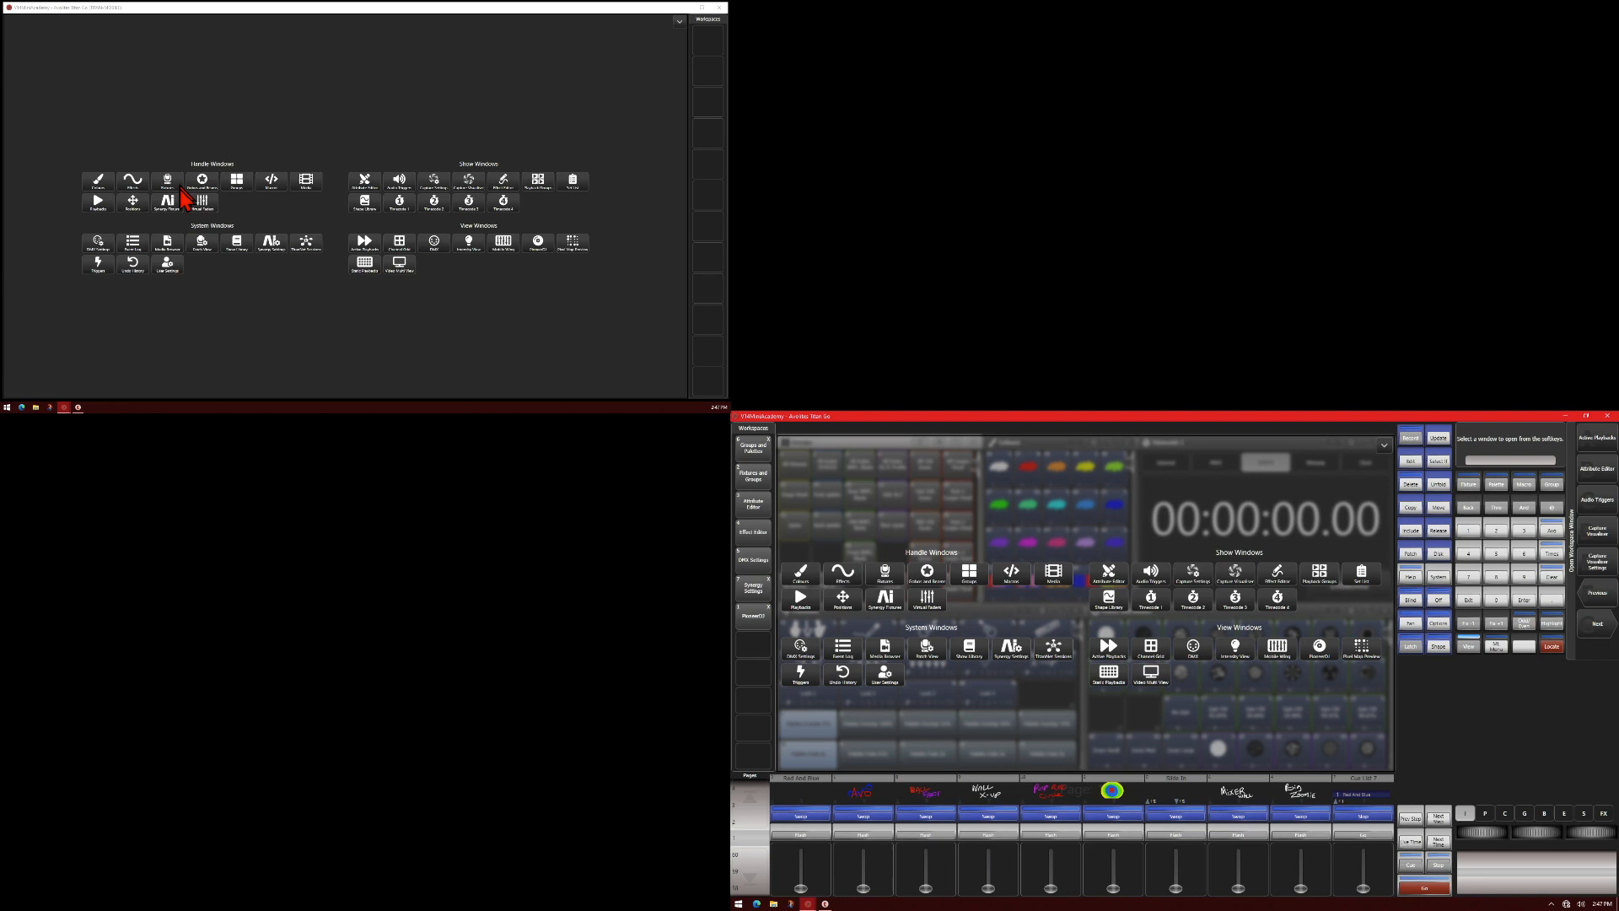
pyautogui.moveTo(428, 218)
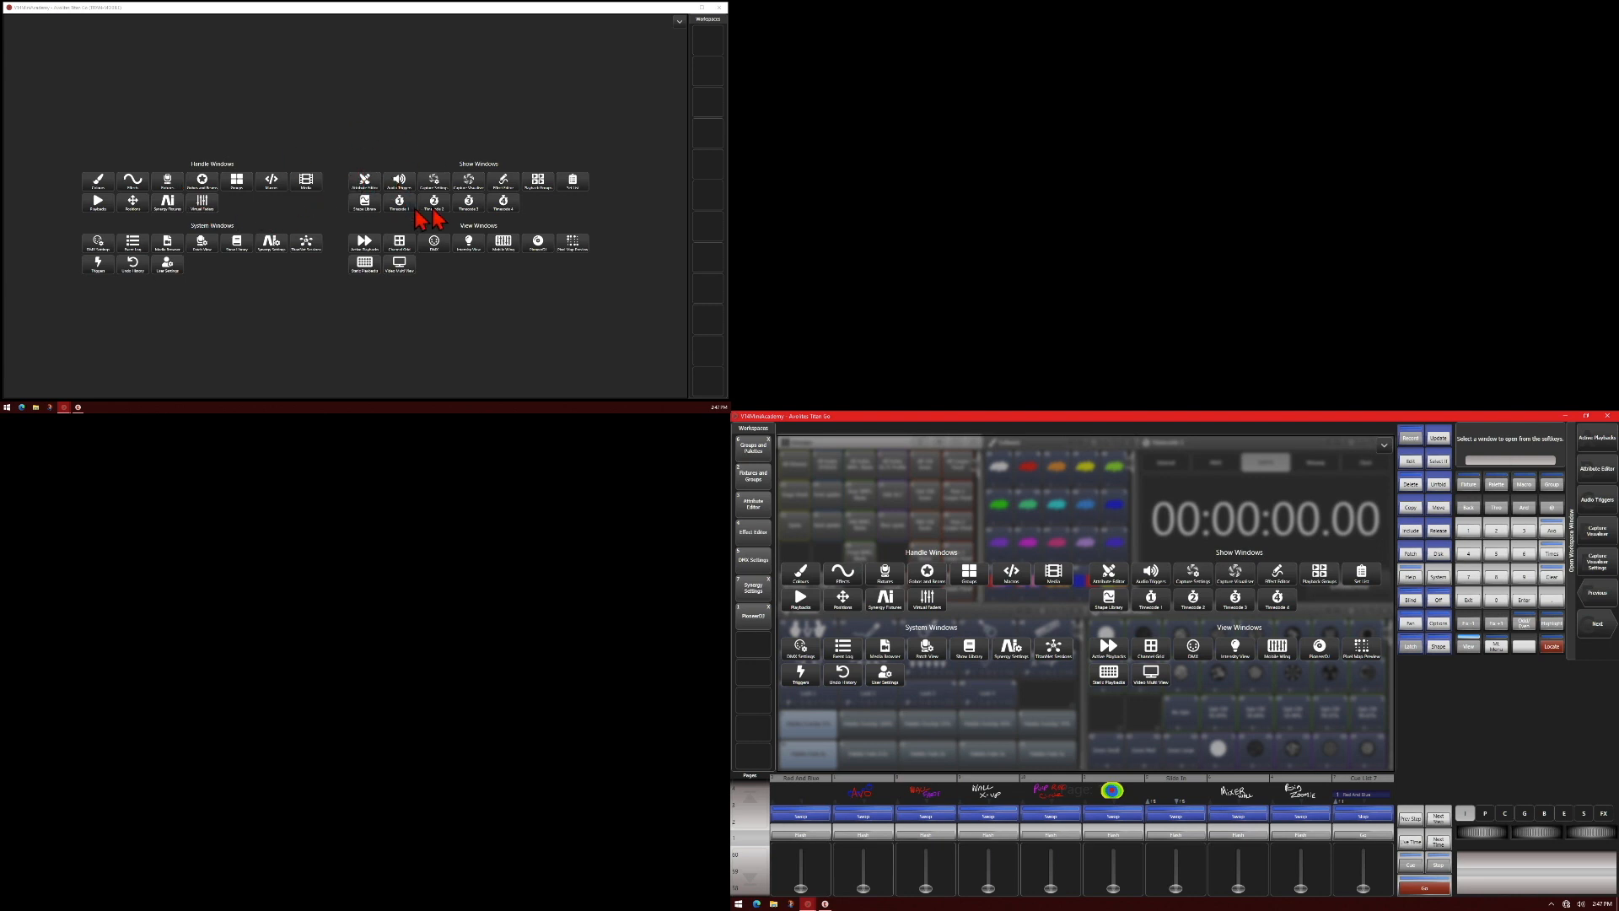
# Send Timecode 4 to the external screen and show Patch View on the main screen
pyautogui.click(503, 201)
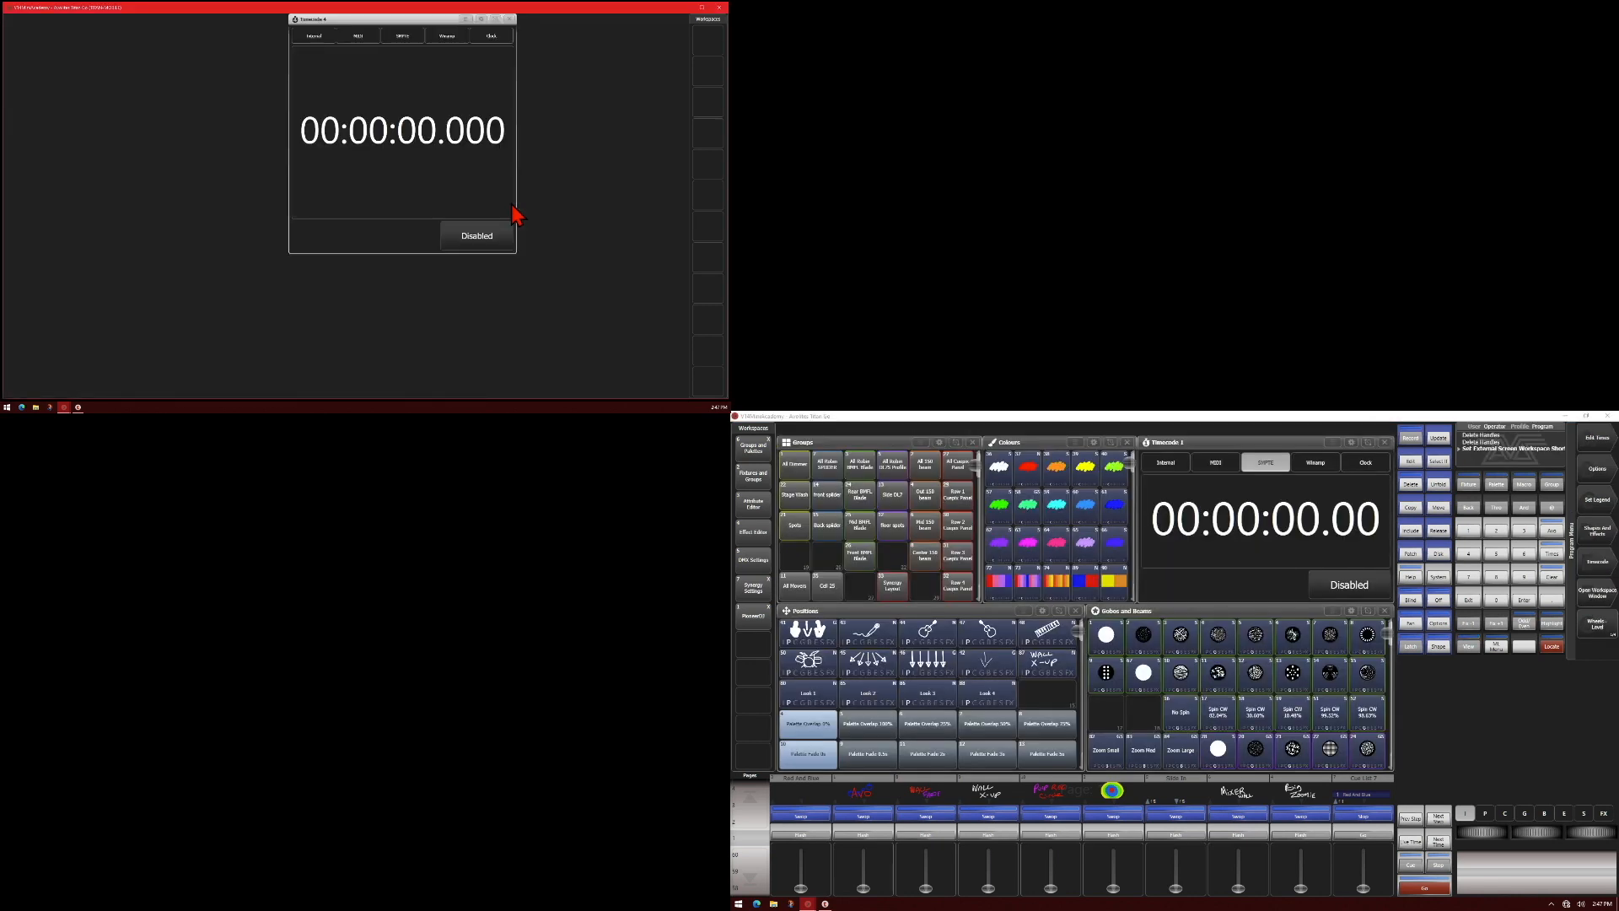
pyautogui.moveTo(1357, 692)
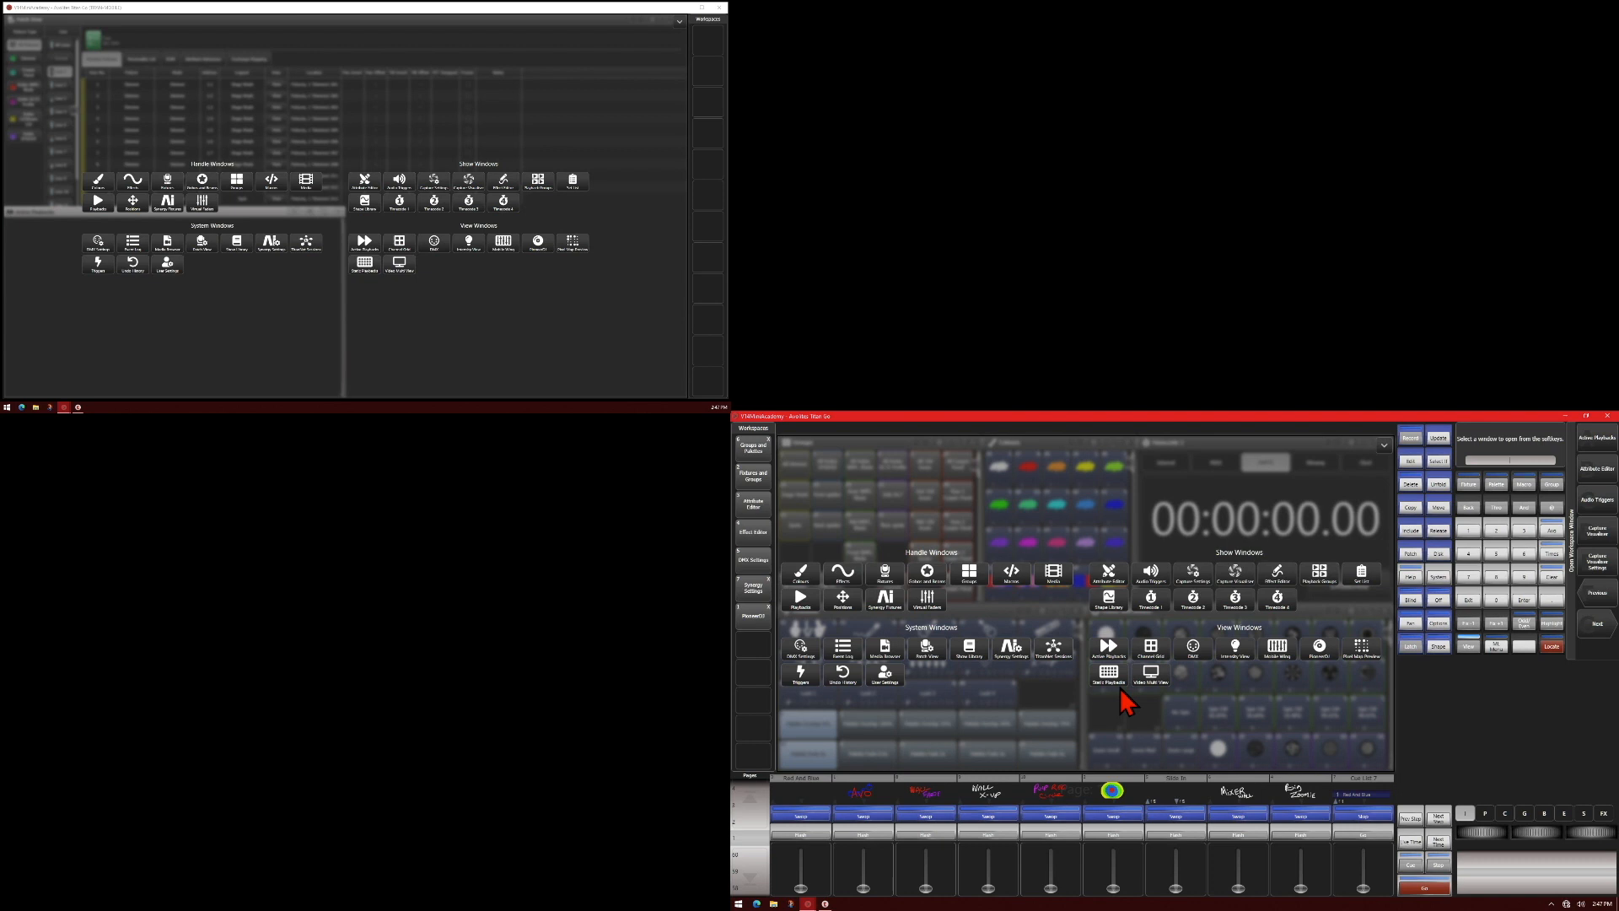
pyautogui.moveTo(939, 671)
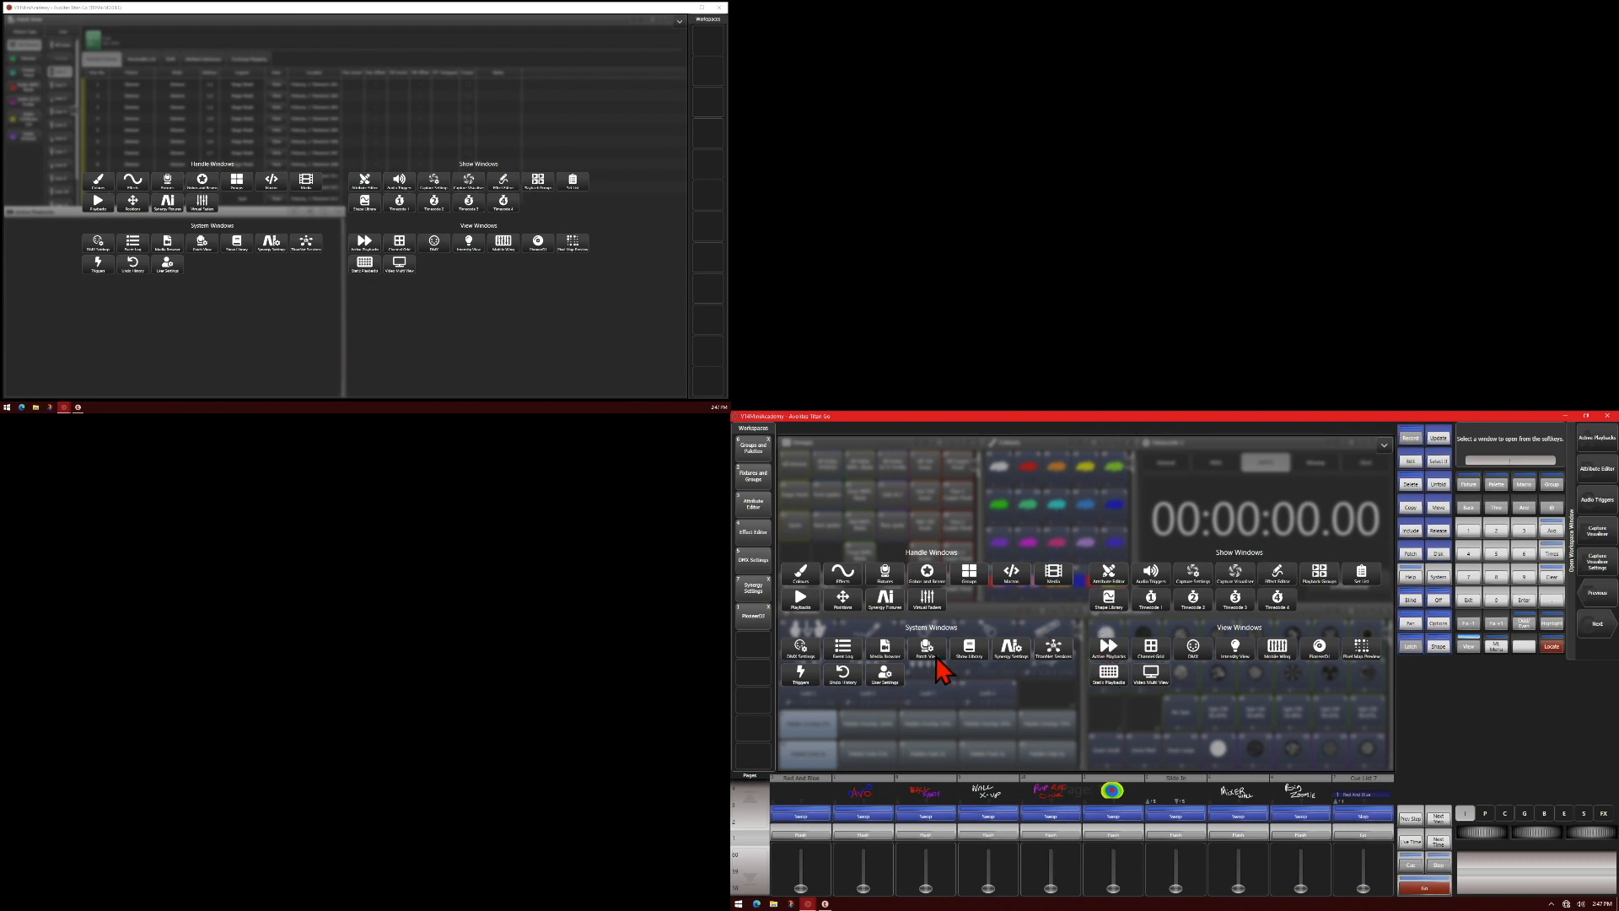
pyautogui.click(926, 647)
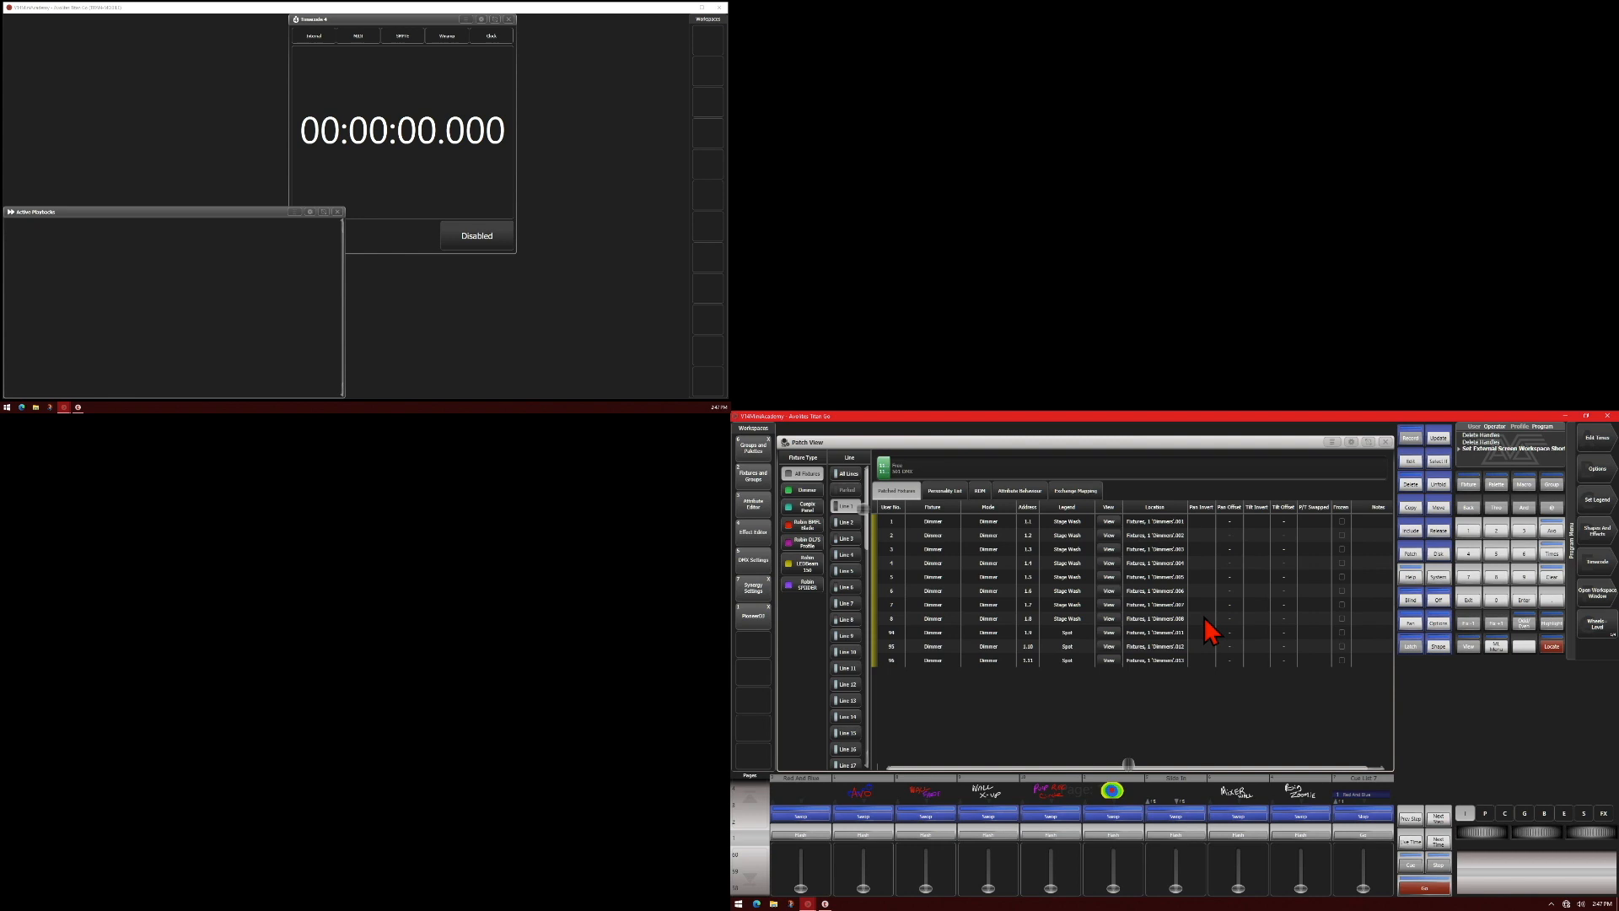
pyautogui.moveTo(1392, 453)
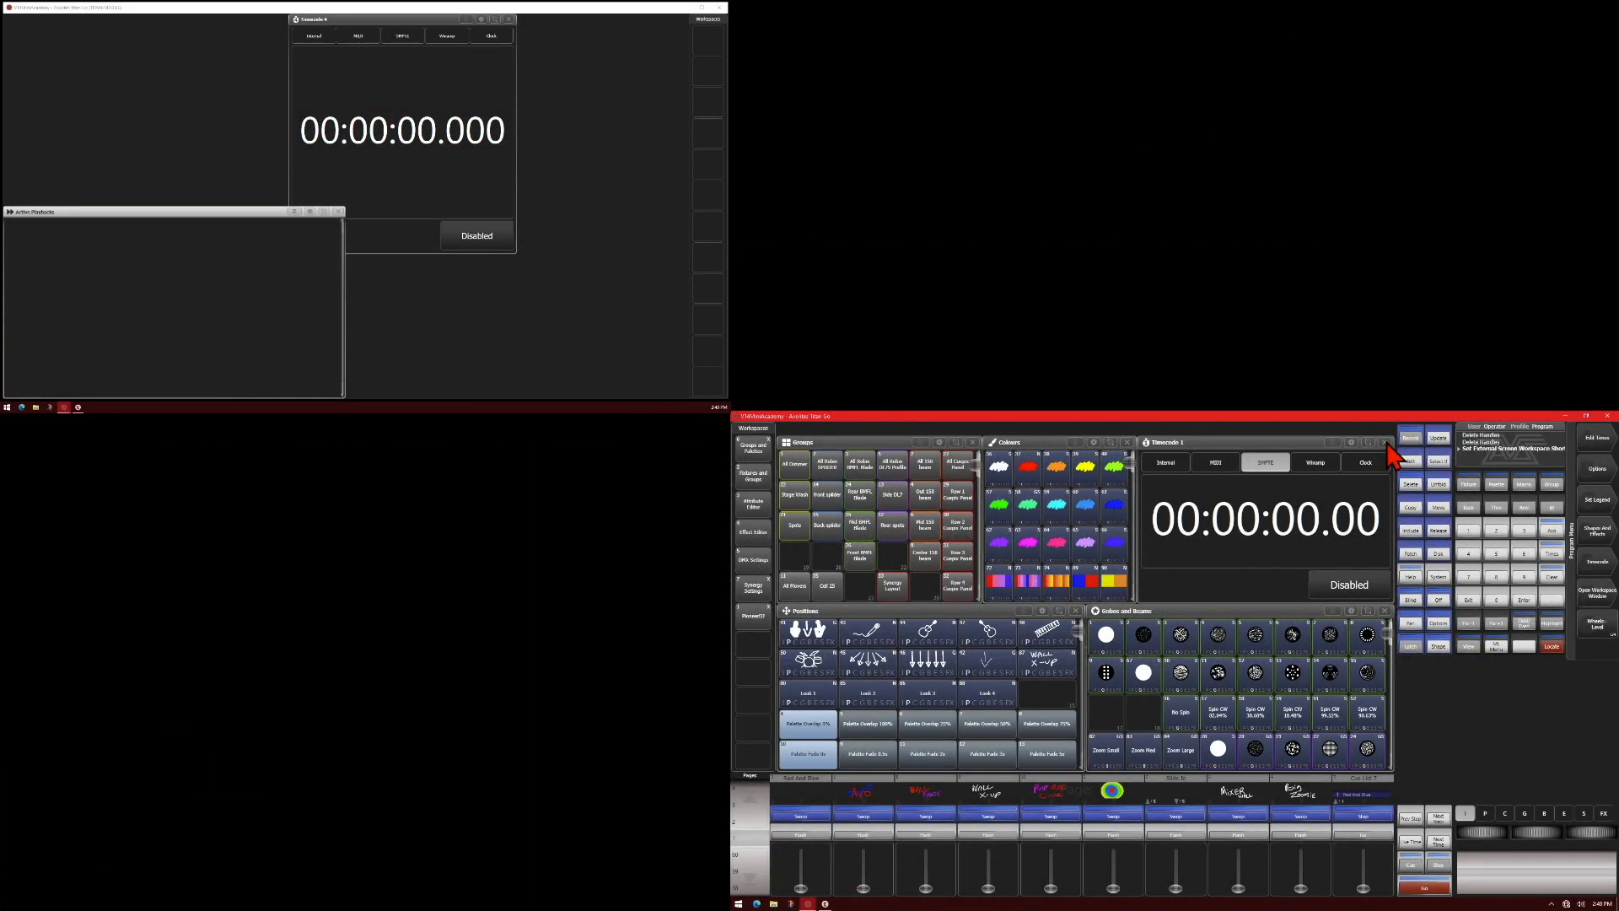
# Record Workspaces 9 and 10 from the current layout, maximising Timecode, then recall the full layout
pyautogui.click(1468, 644)
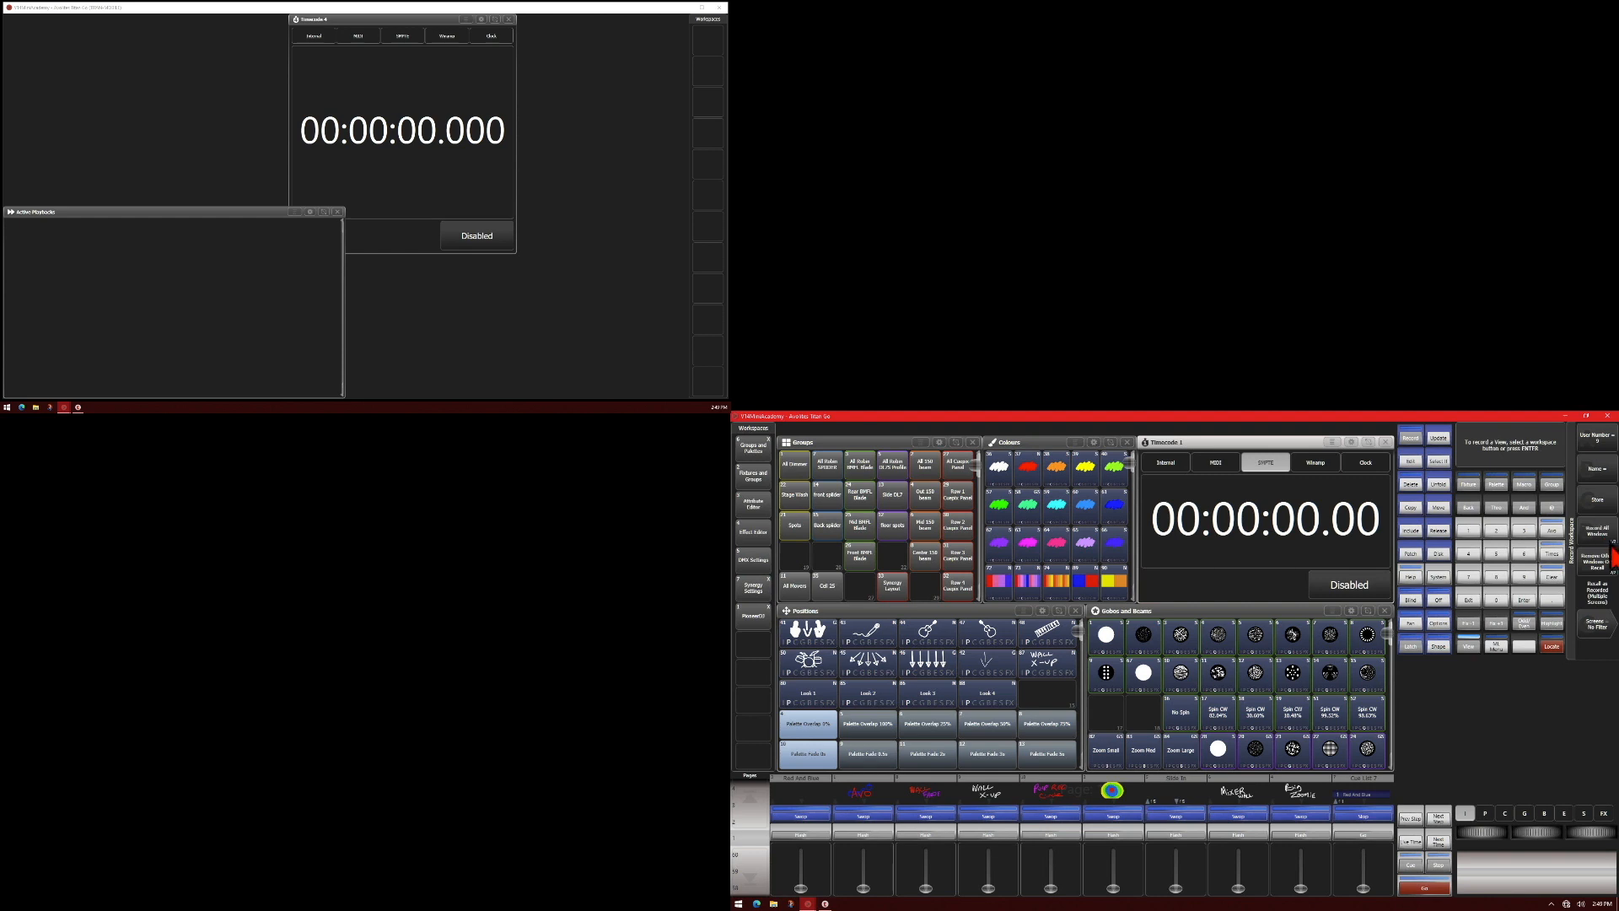
pyautogui.moveTo(751, 665)
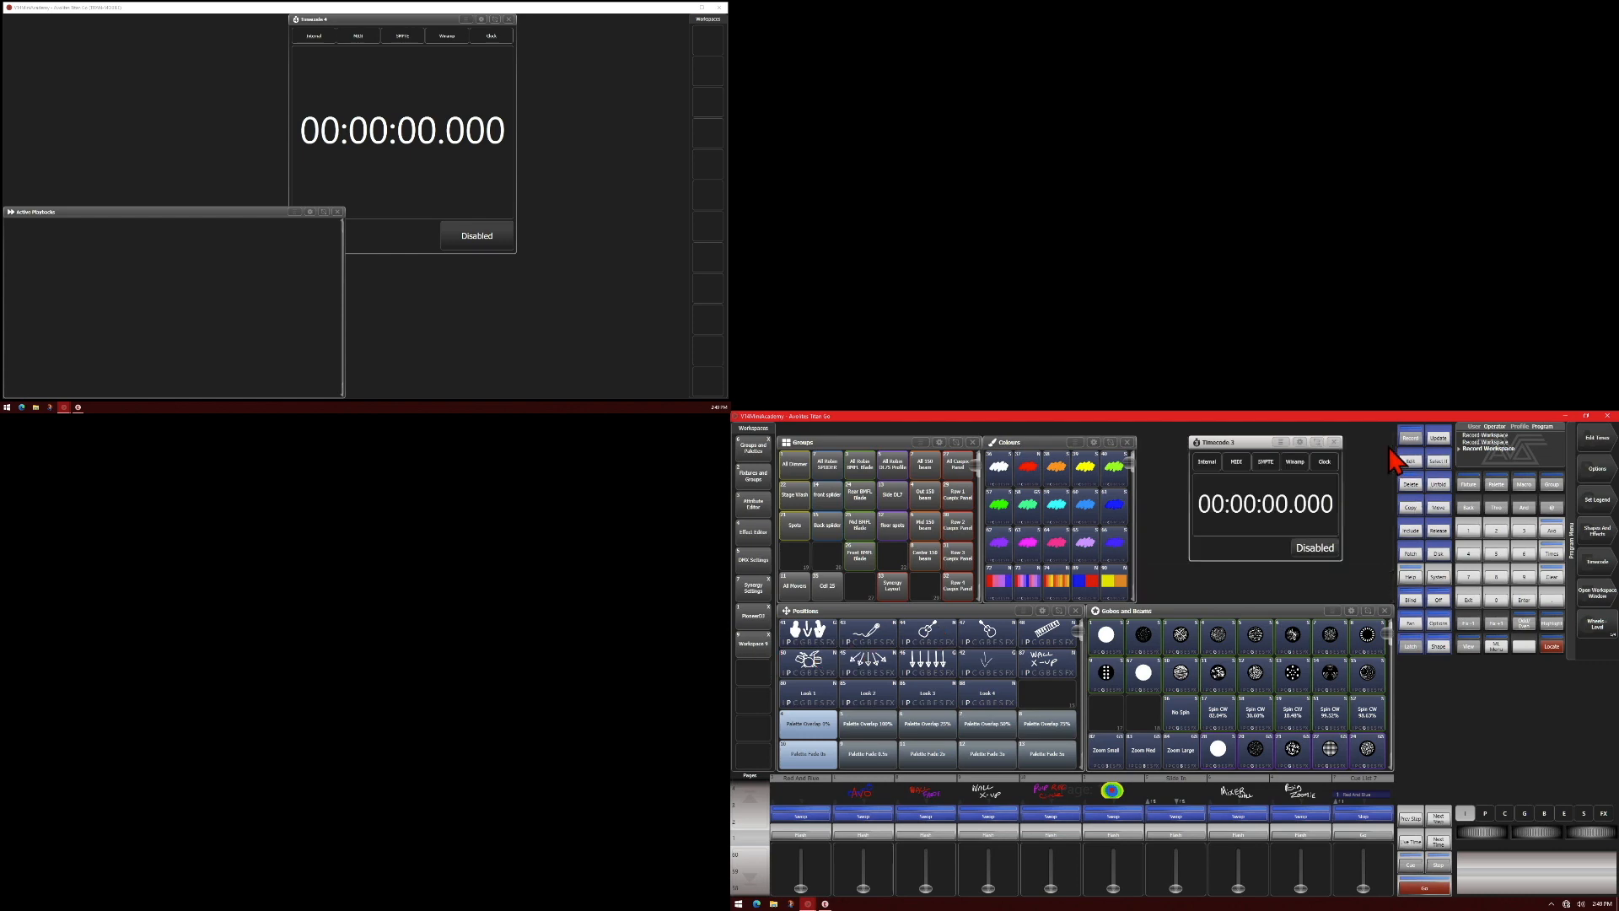
pyautogui.click(1469, 646)
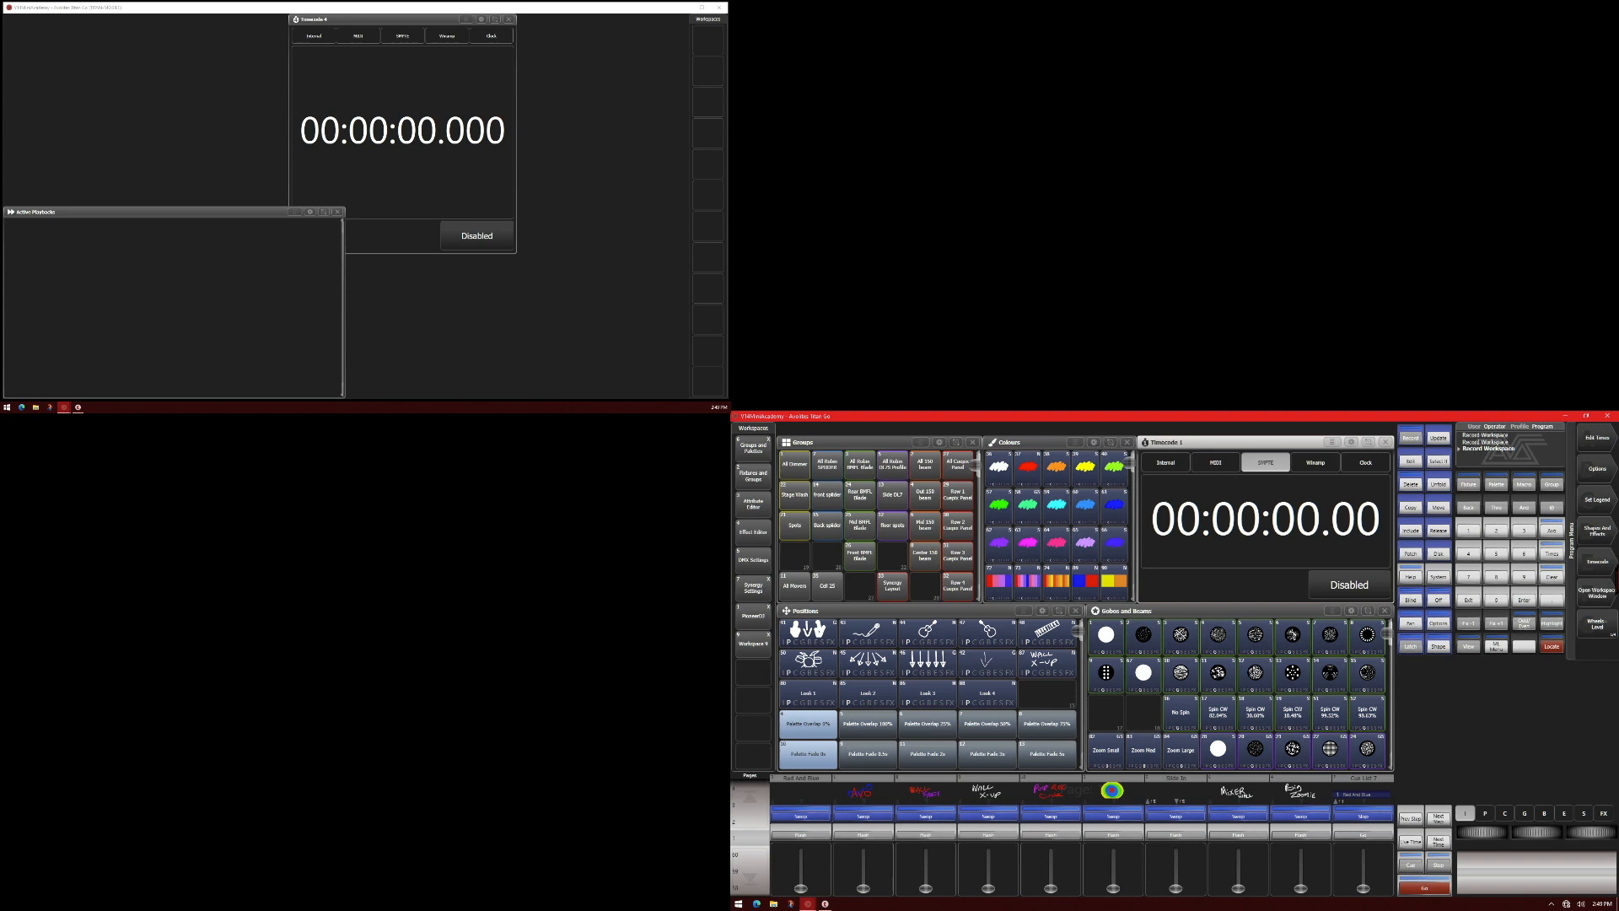
pyautogui.moveTo(1481, 655)
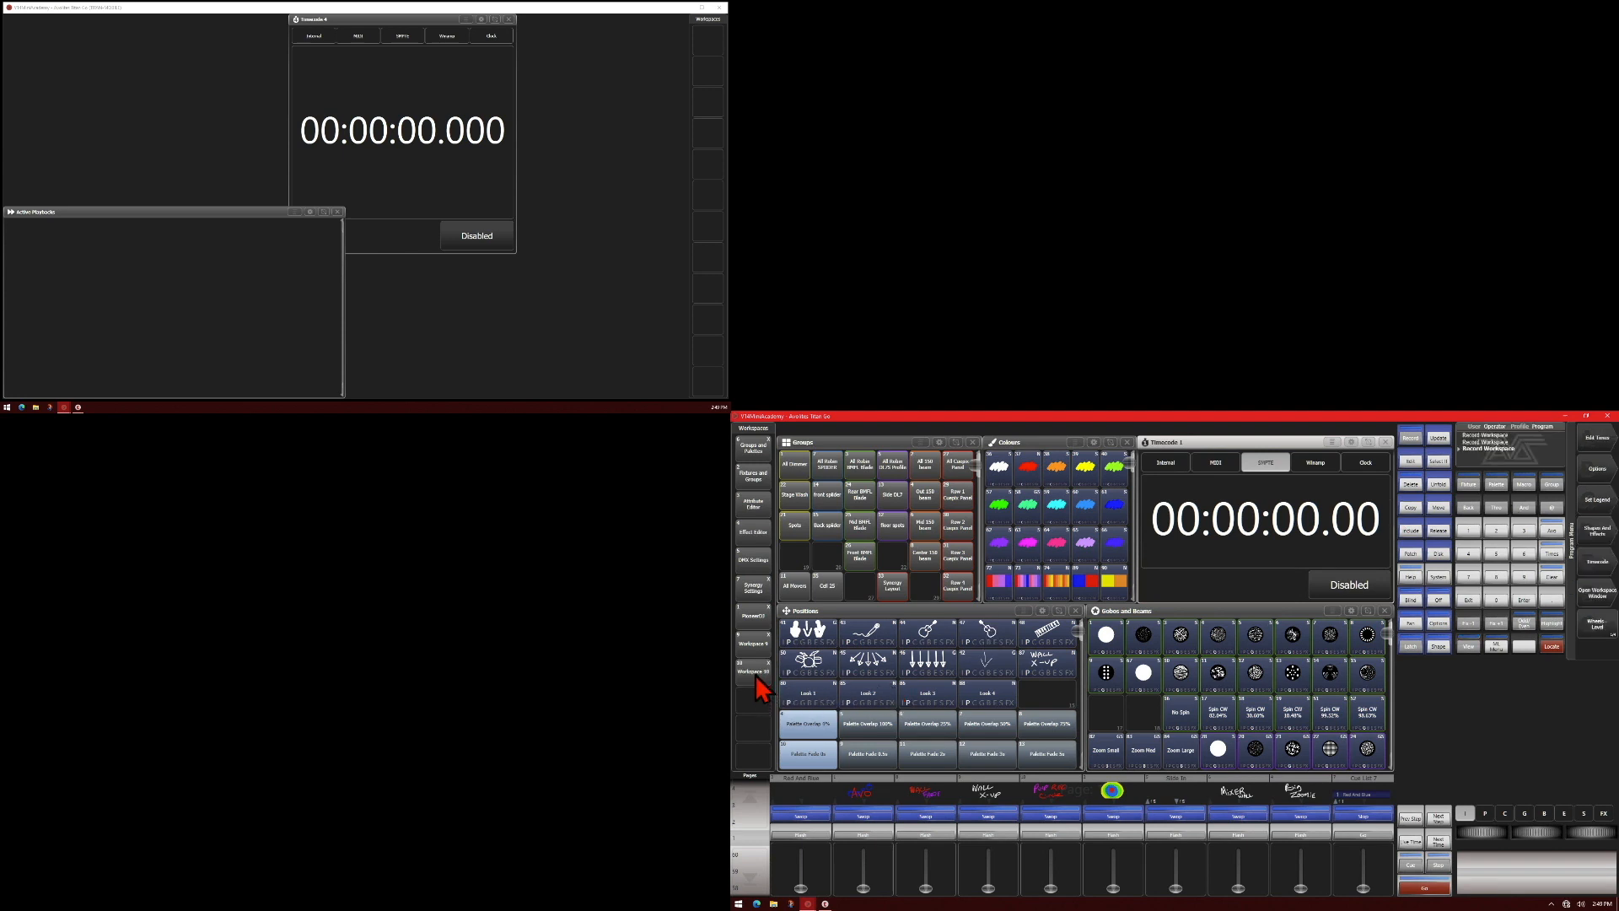
pyautogui.moveTo(958, 604)
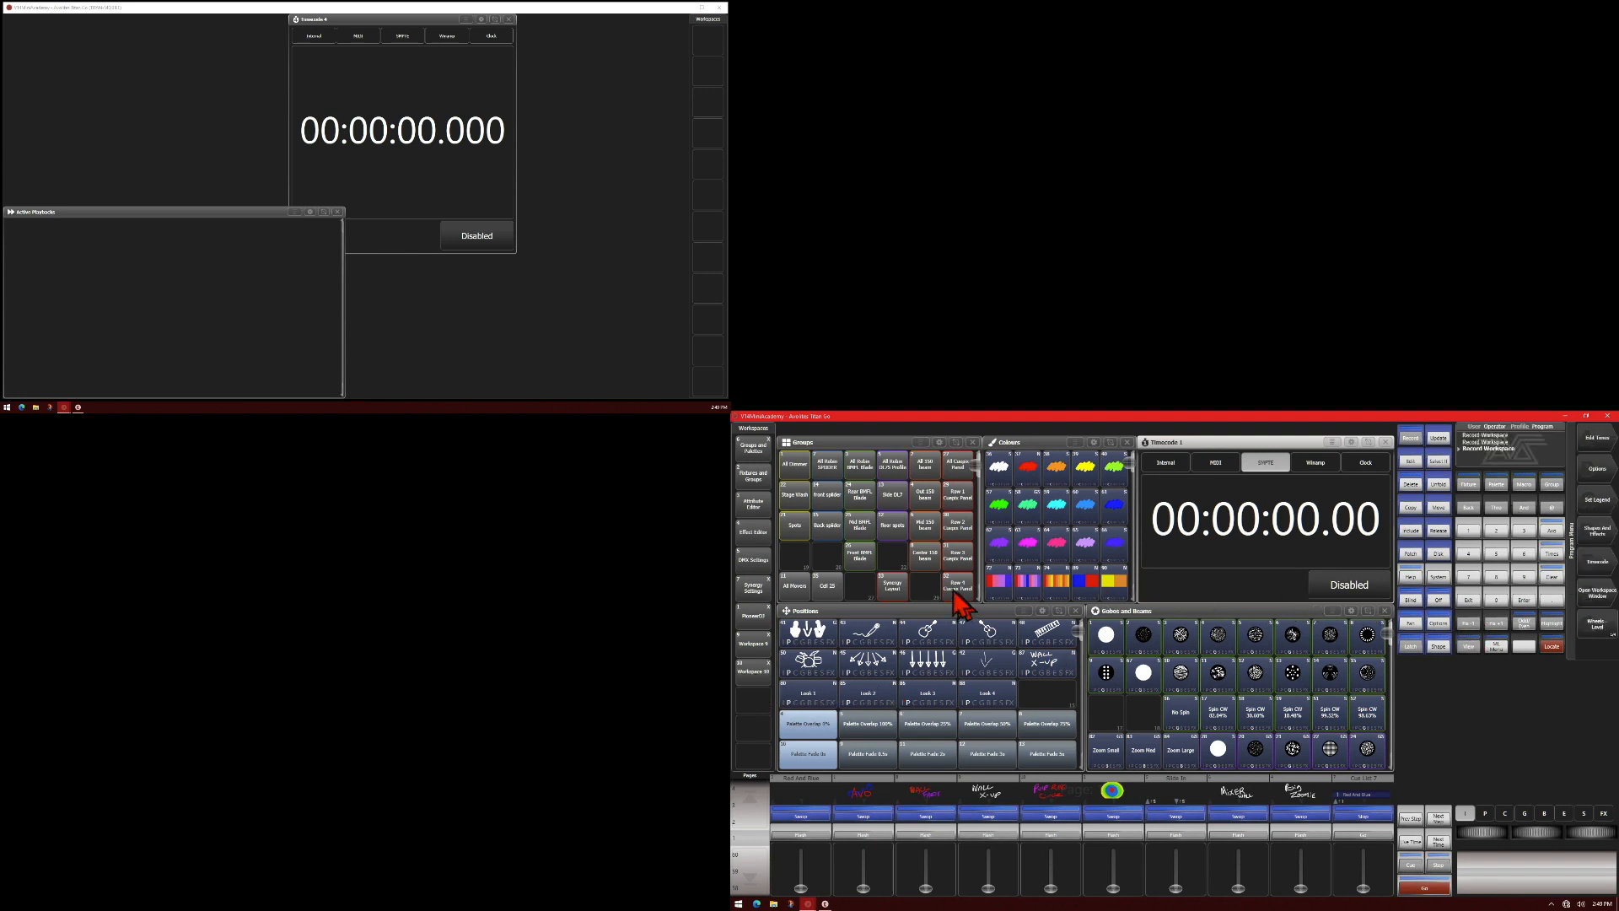
pyautogui.moveTo(1325, 494)
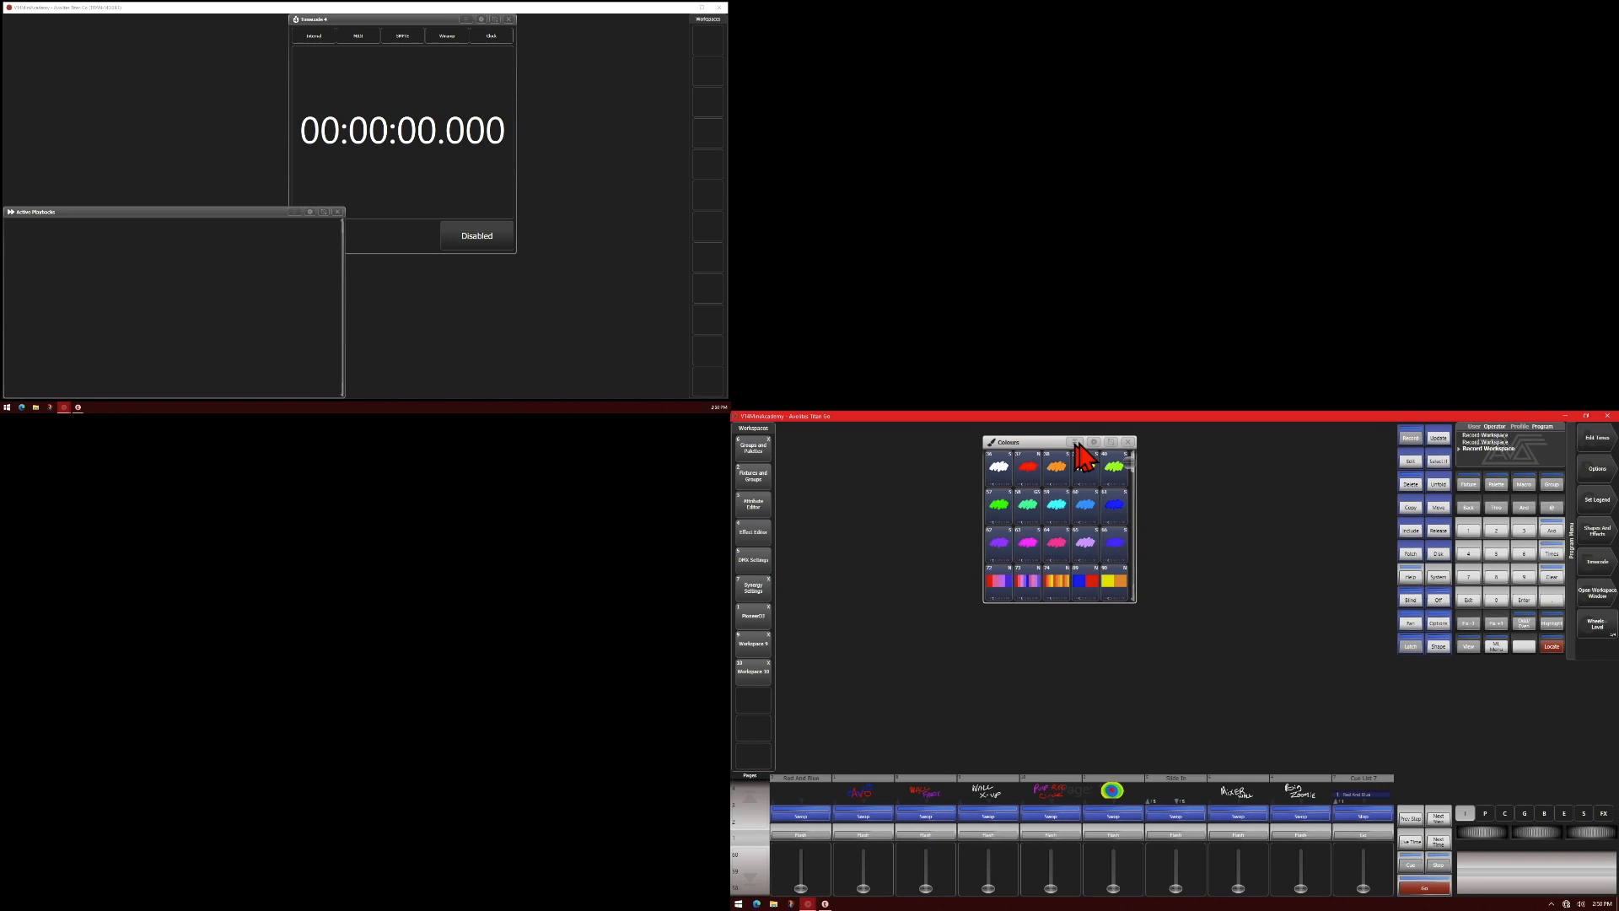
pyautogui.click(1129, 442)
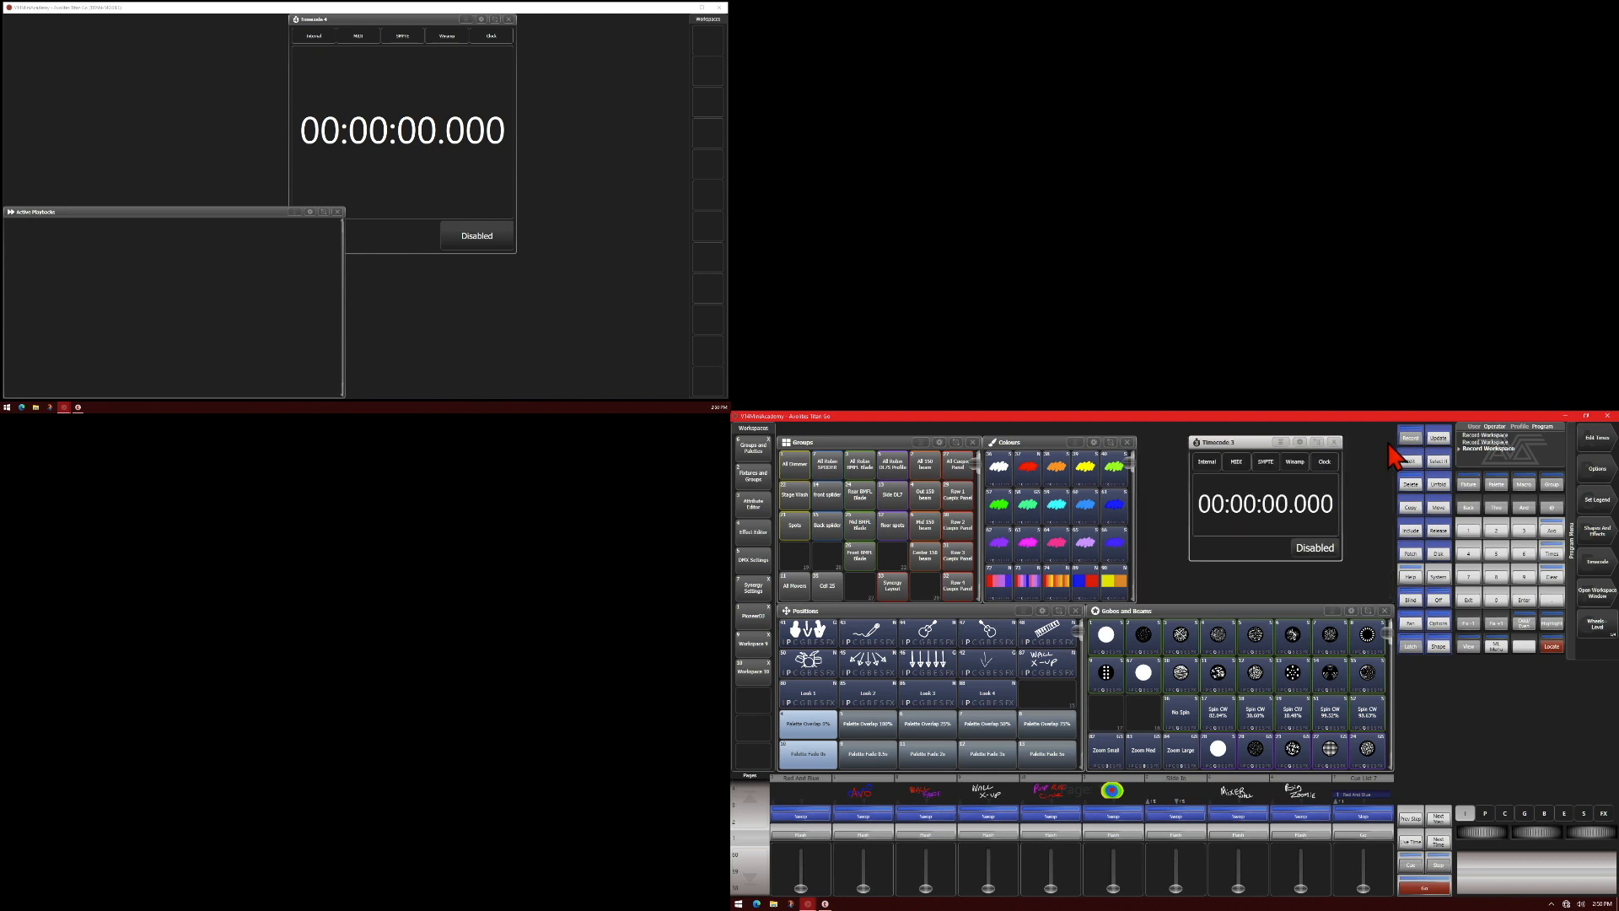
pyautogui.moveTo(1236, 540)
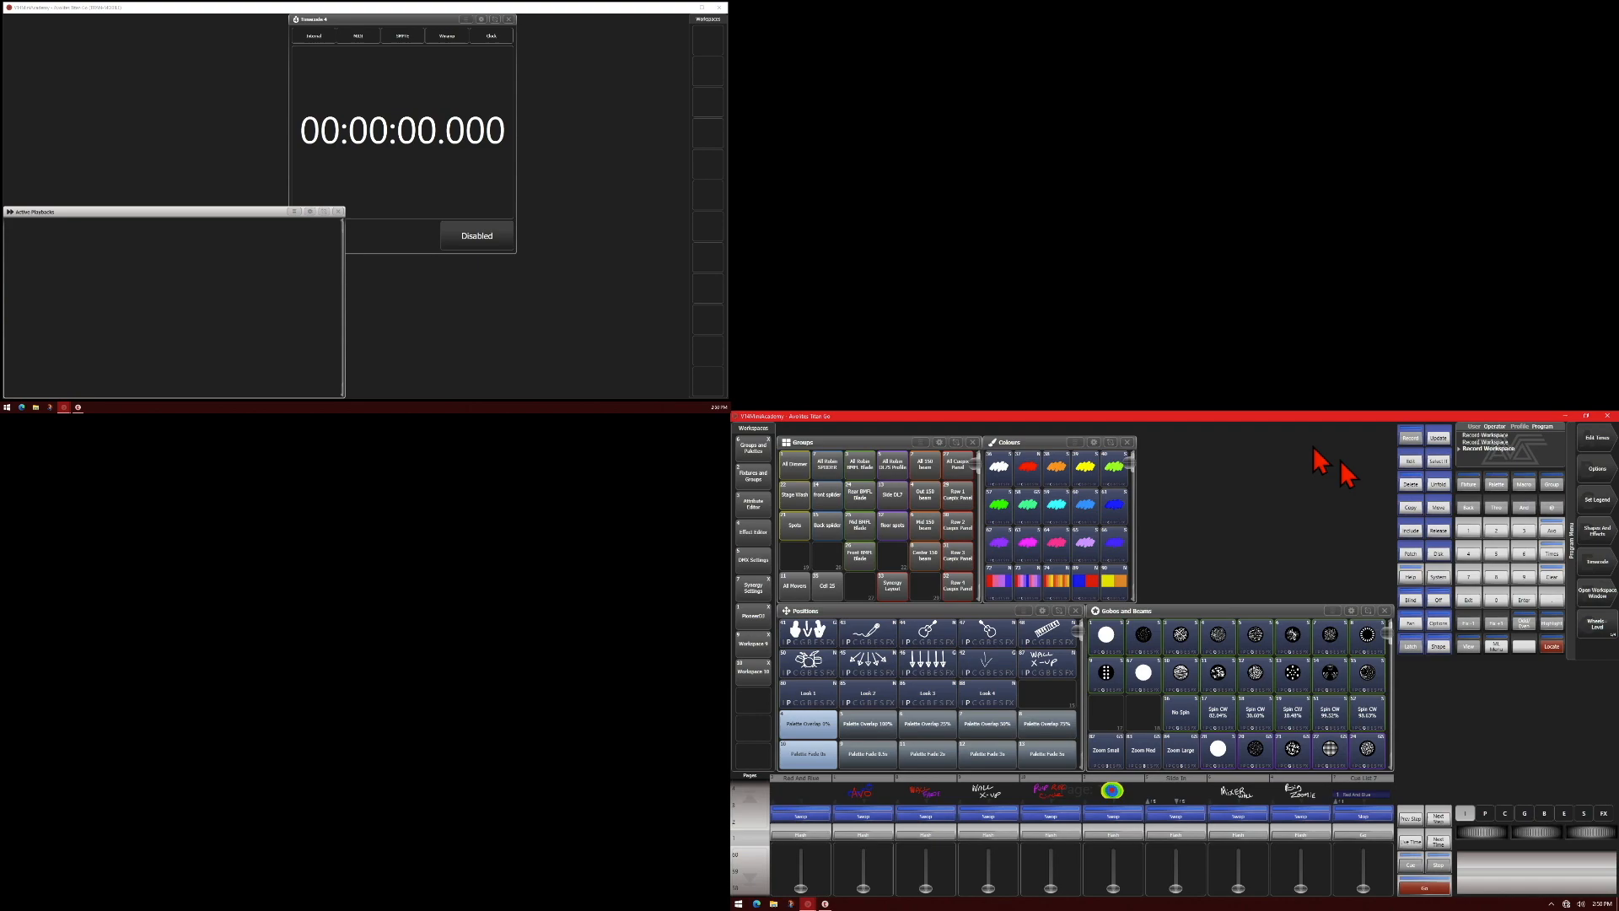
pyautogui.moveTo(1267, 493)
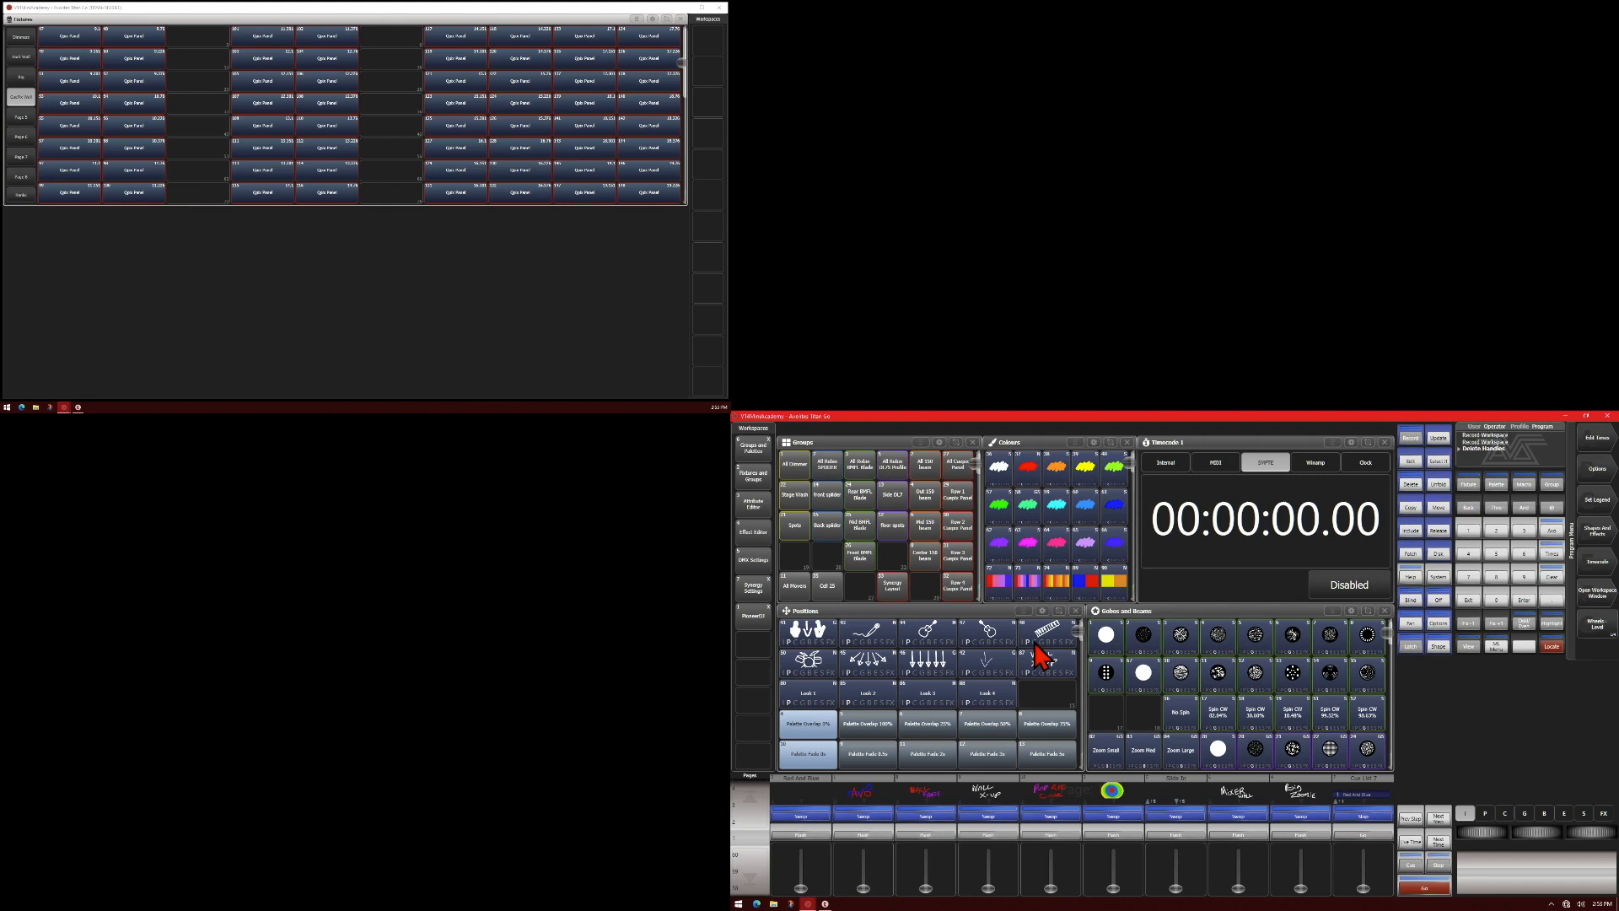
pyautogui.moveTo(1451, 496)
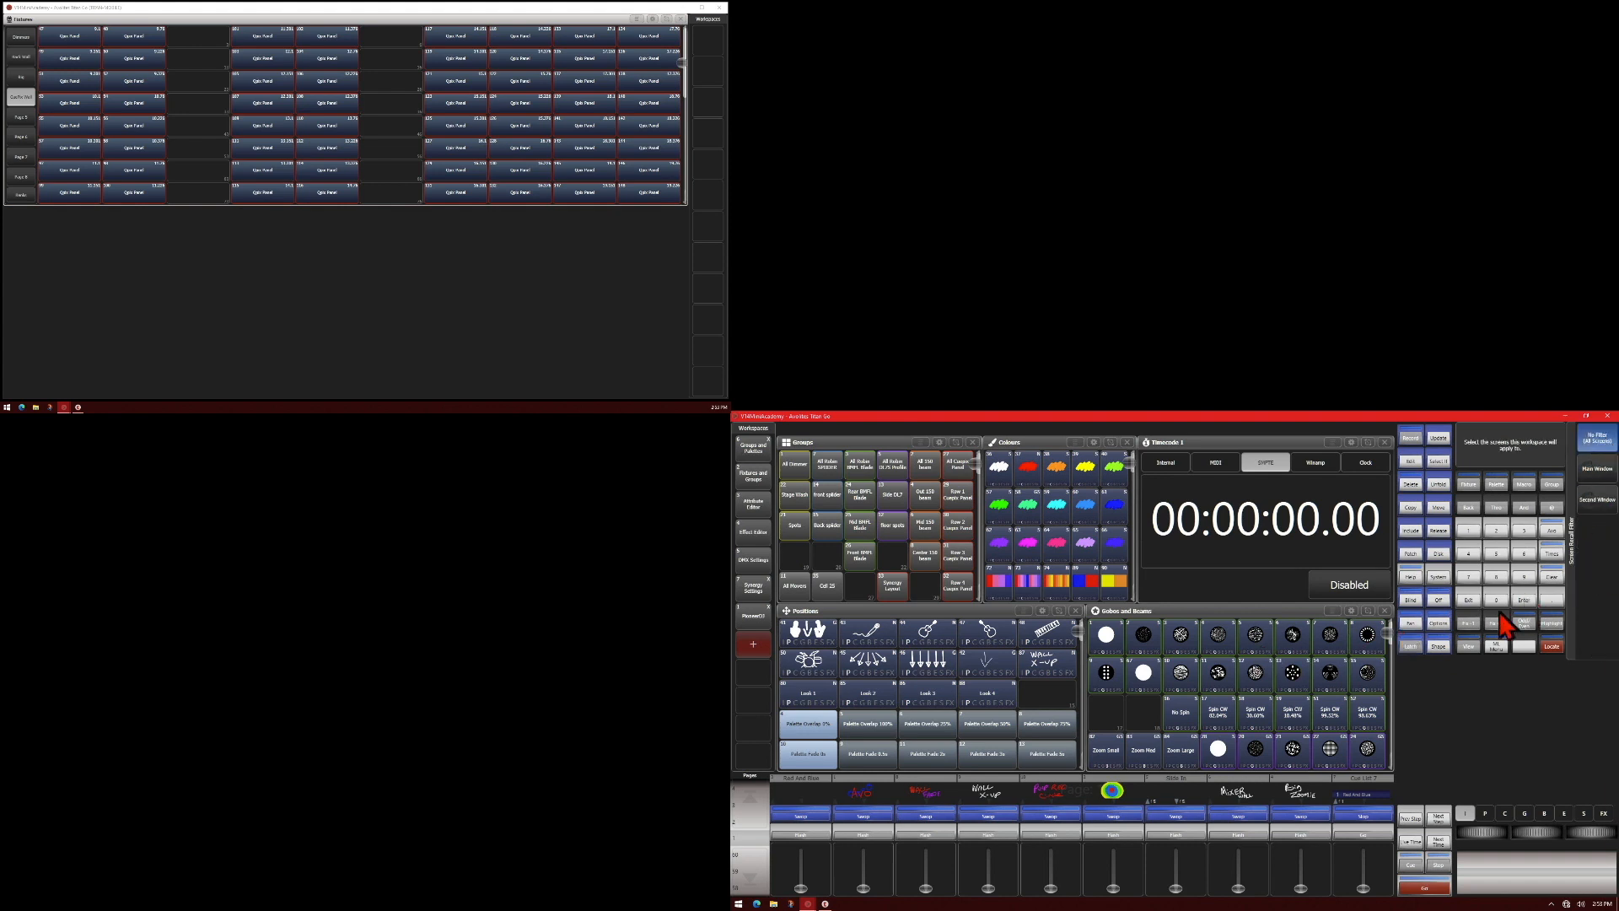
# Record the current layout as a new screen-filtered workspace
pyautogui.click(754, 642)
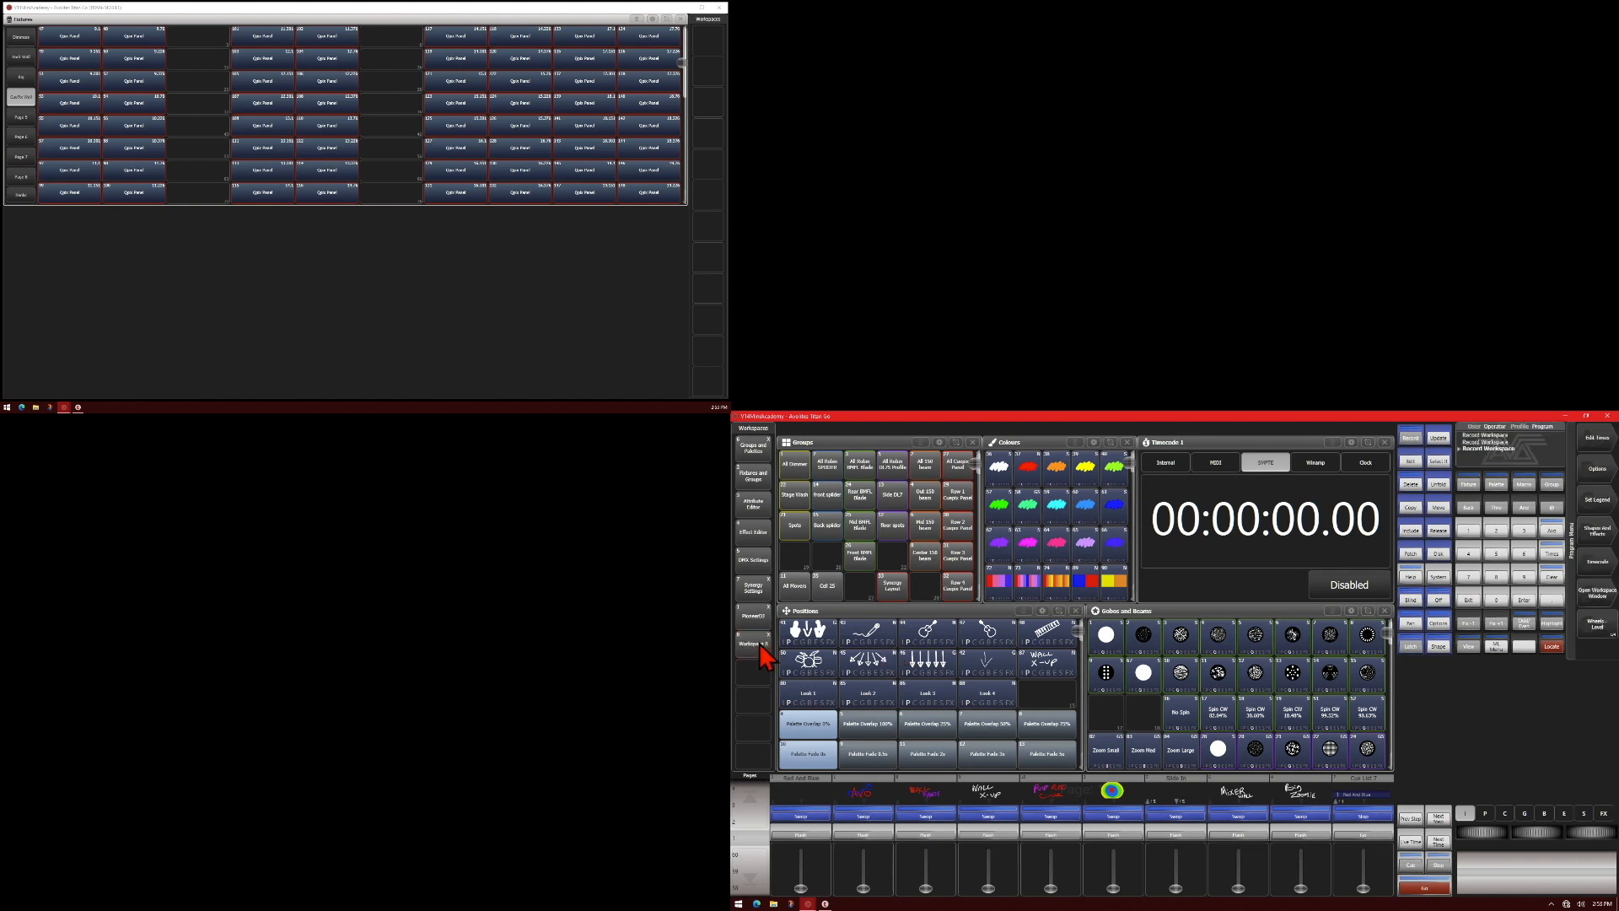
pyautogui.moveTo(769, 641)
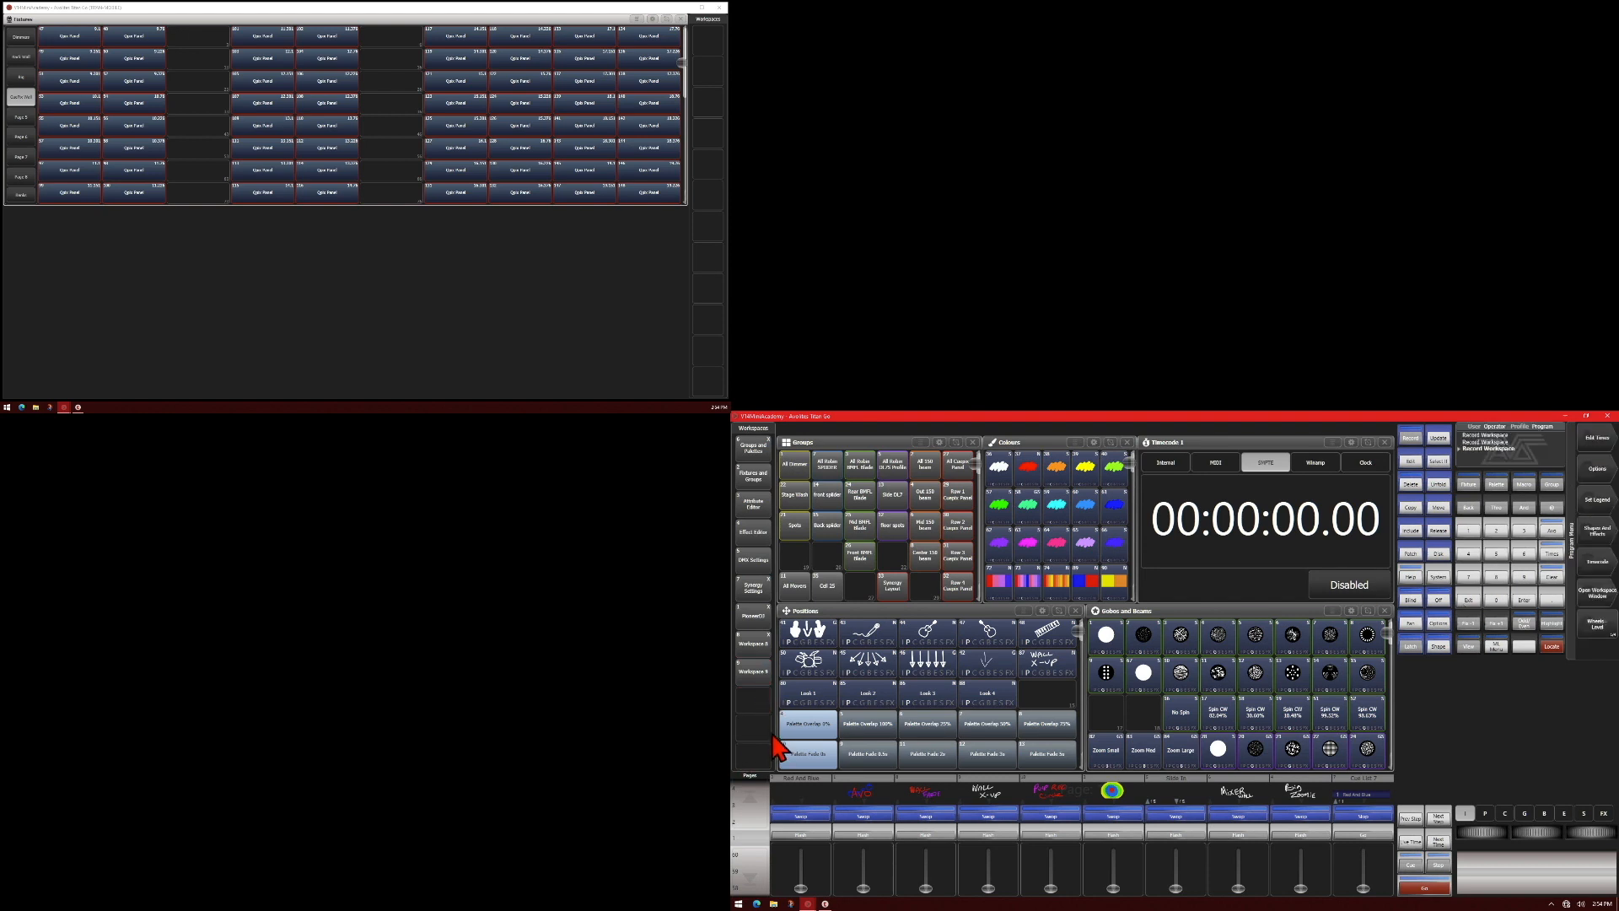
pyautogui.moveTo(712, 220)
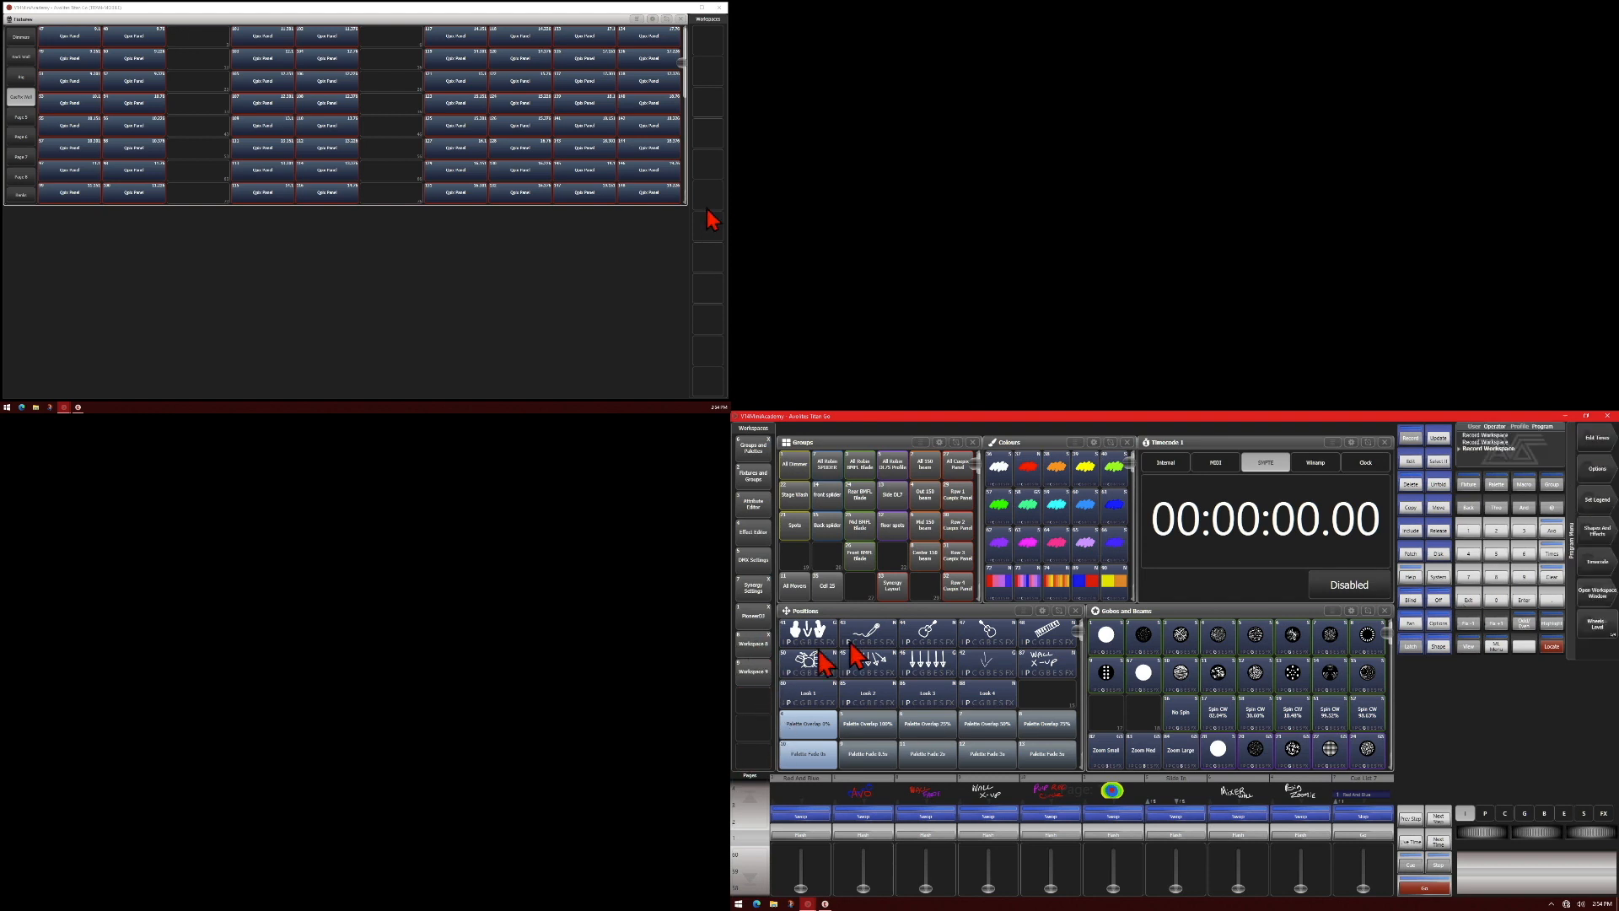
pyautogui.moveTo(769, 681)
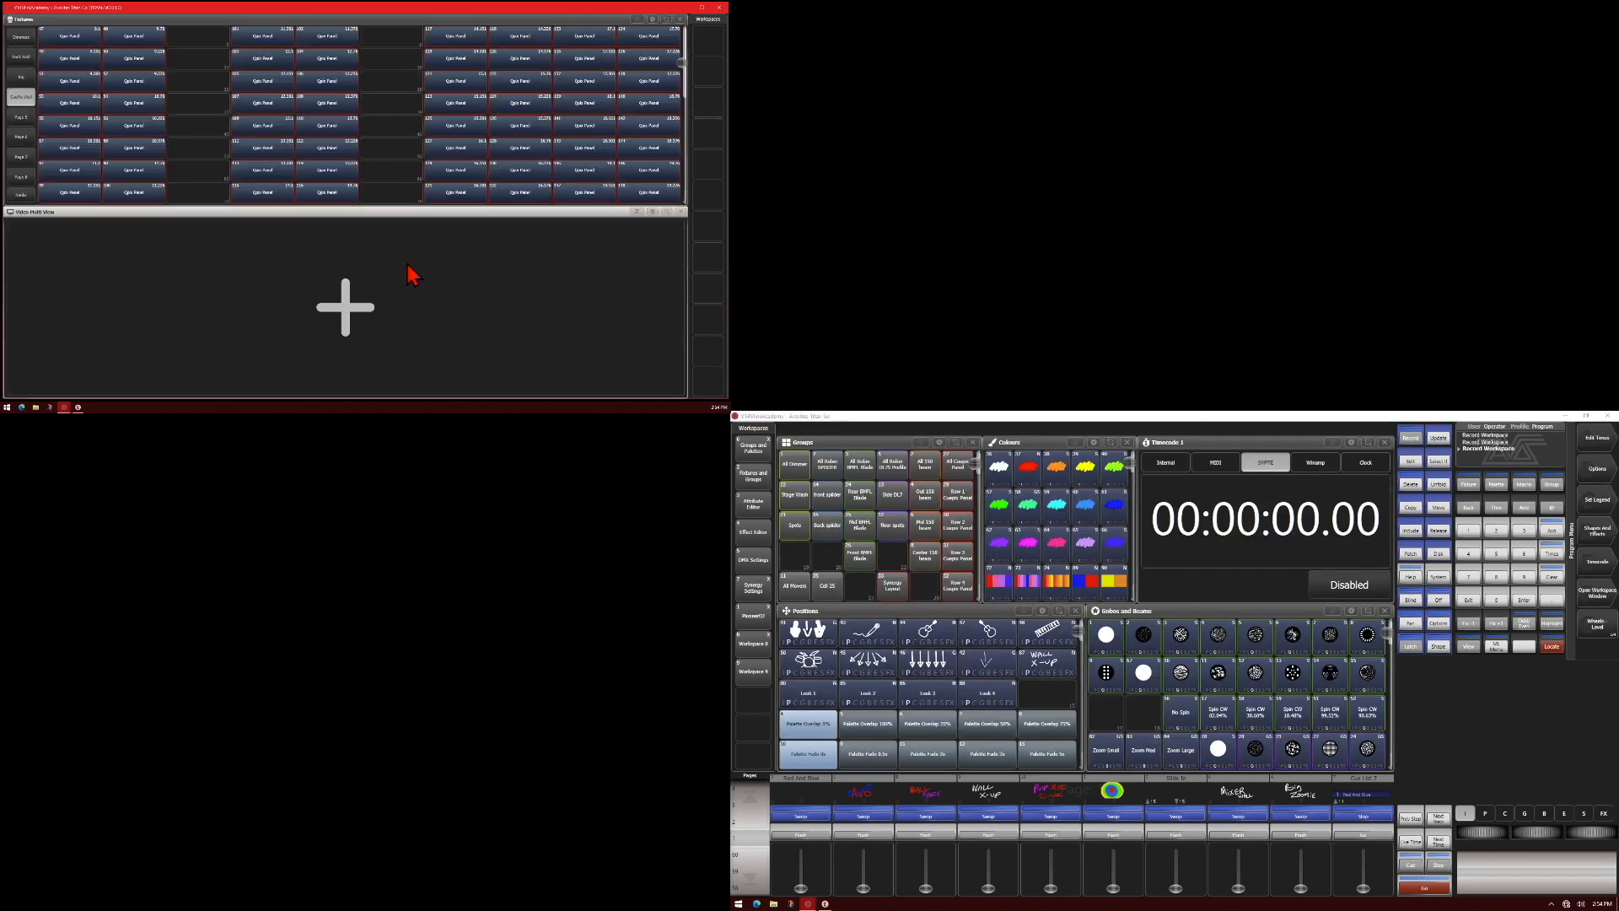
pyautogui.moveTo(773, 666)
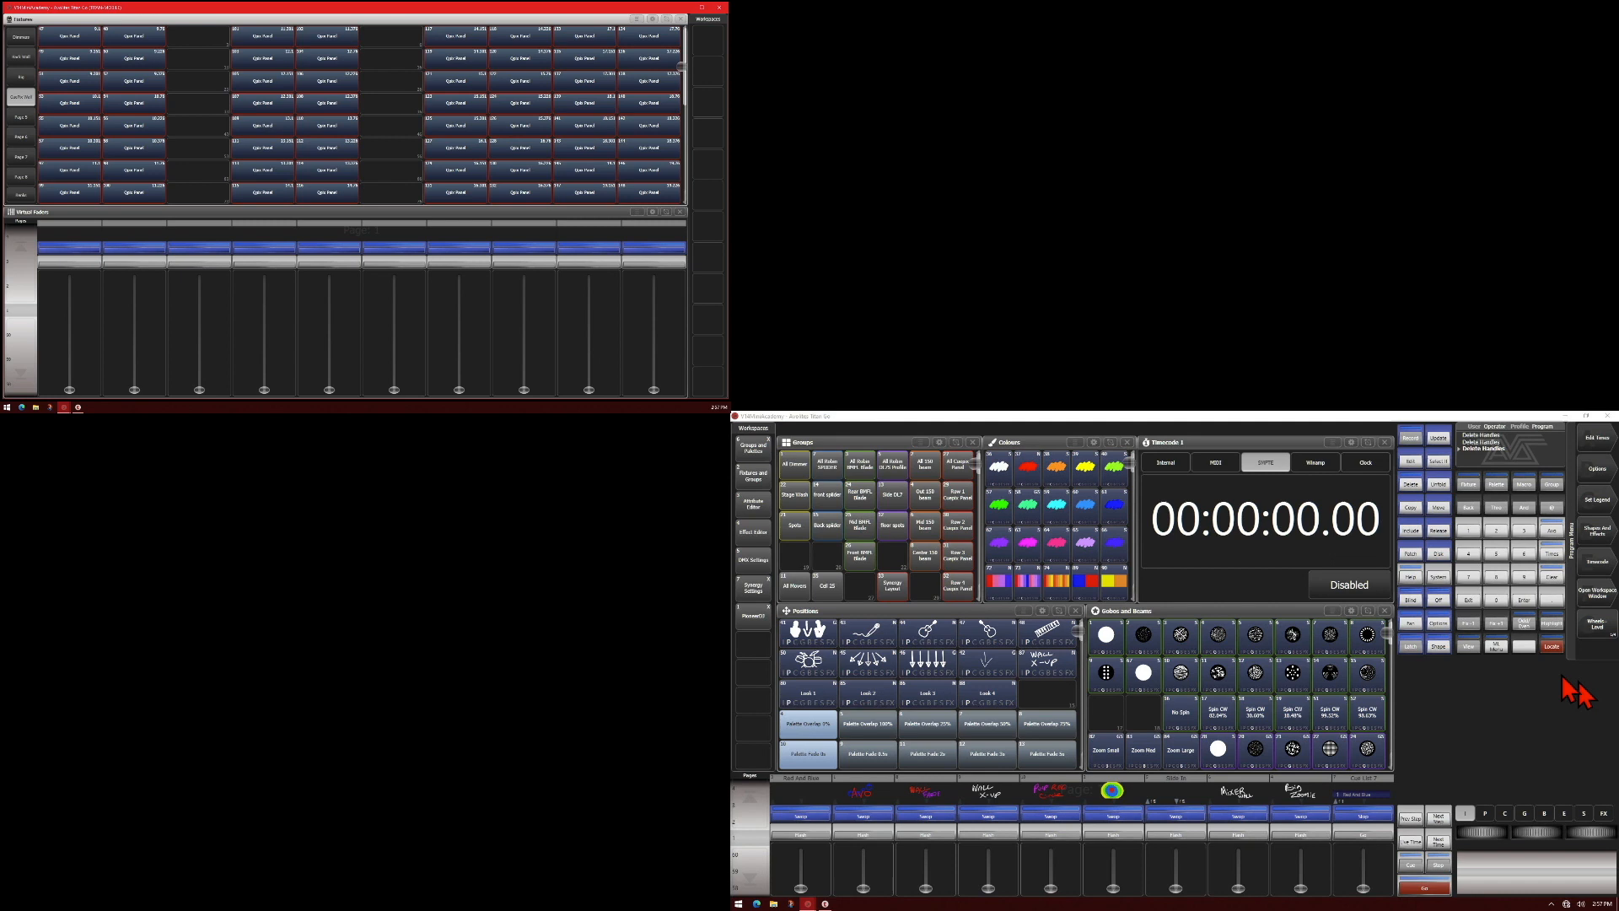
pyautogui.moveTo(1461, 659)
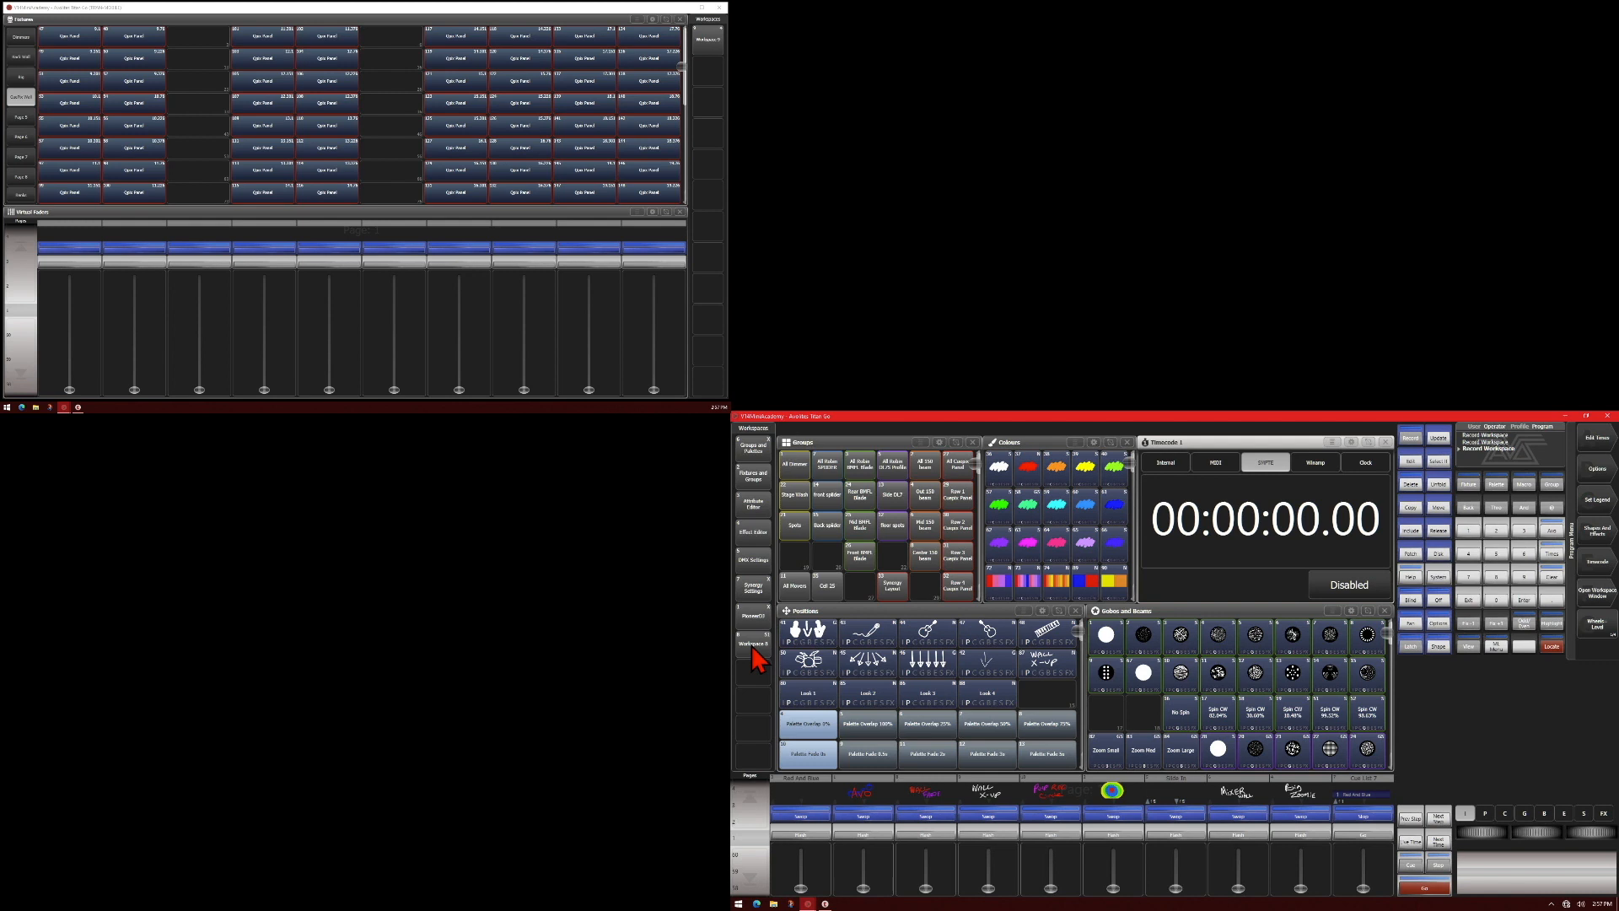
pyautogui.moveTo(770, 661)
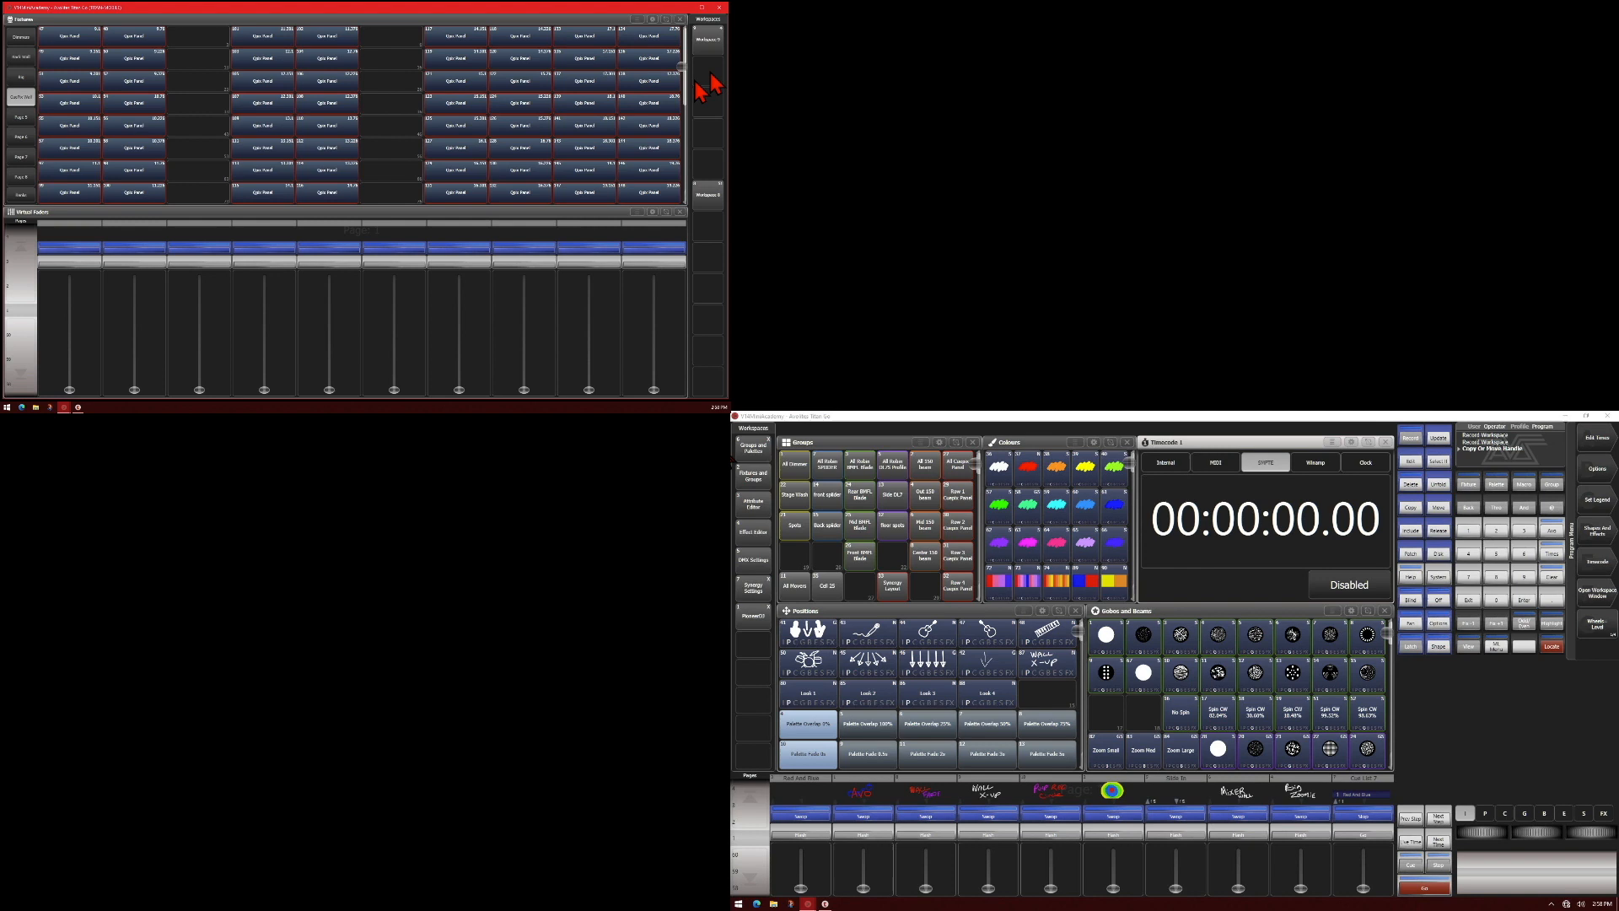
pyautogui.moveTo(1287, 617)
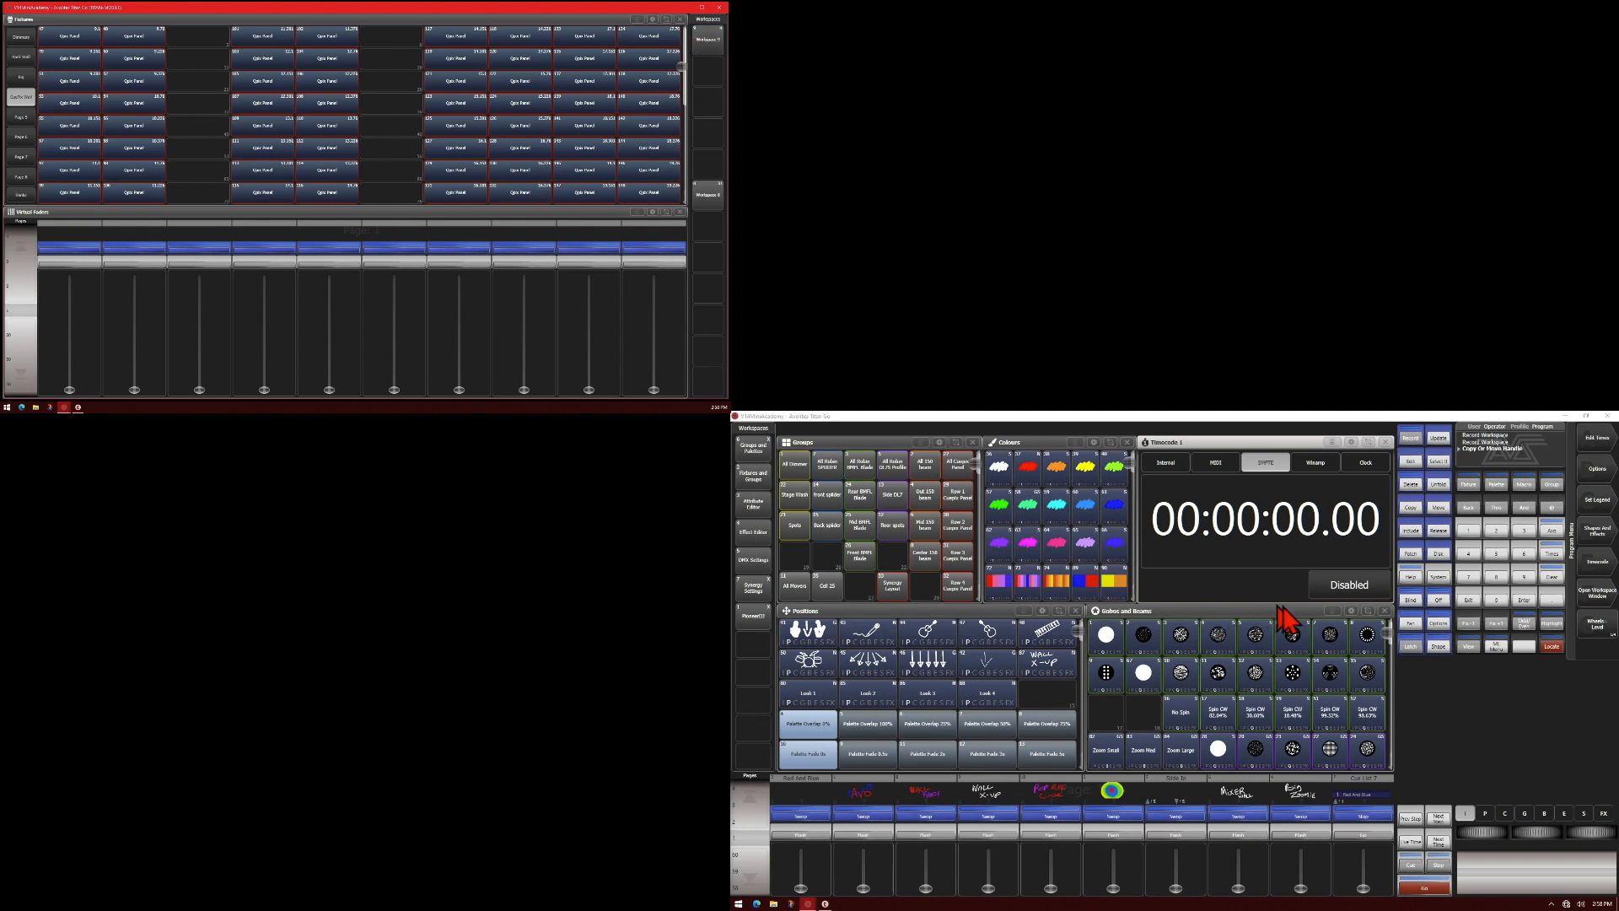
# Recall the Fixtures and Virtual Faders workspace from the external screen's Workspaces bar
pyautogui.click(1438, 506)
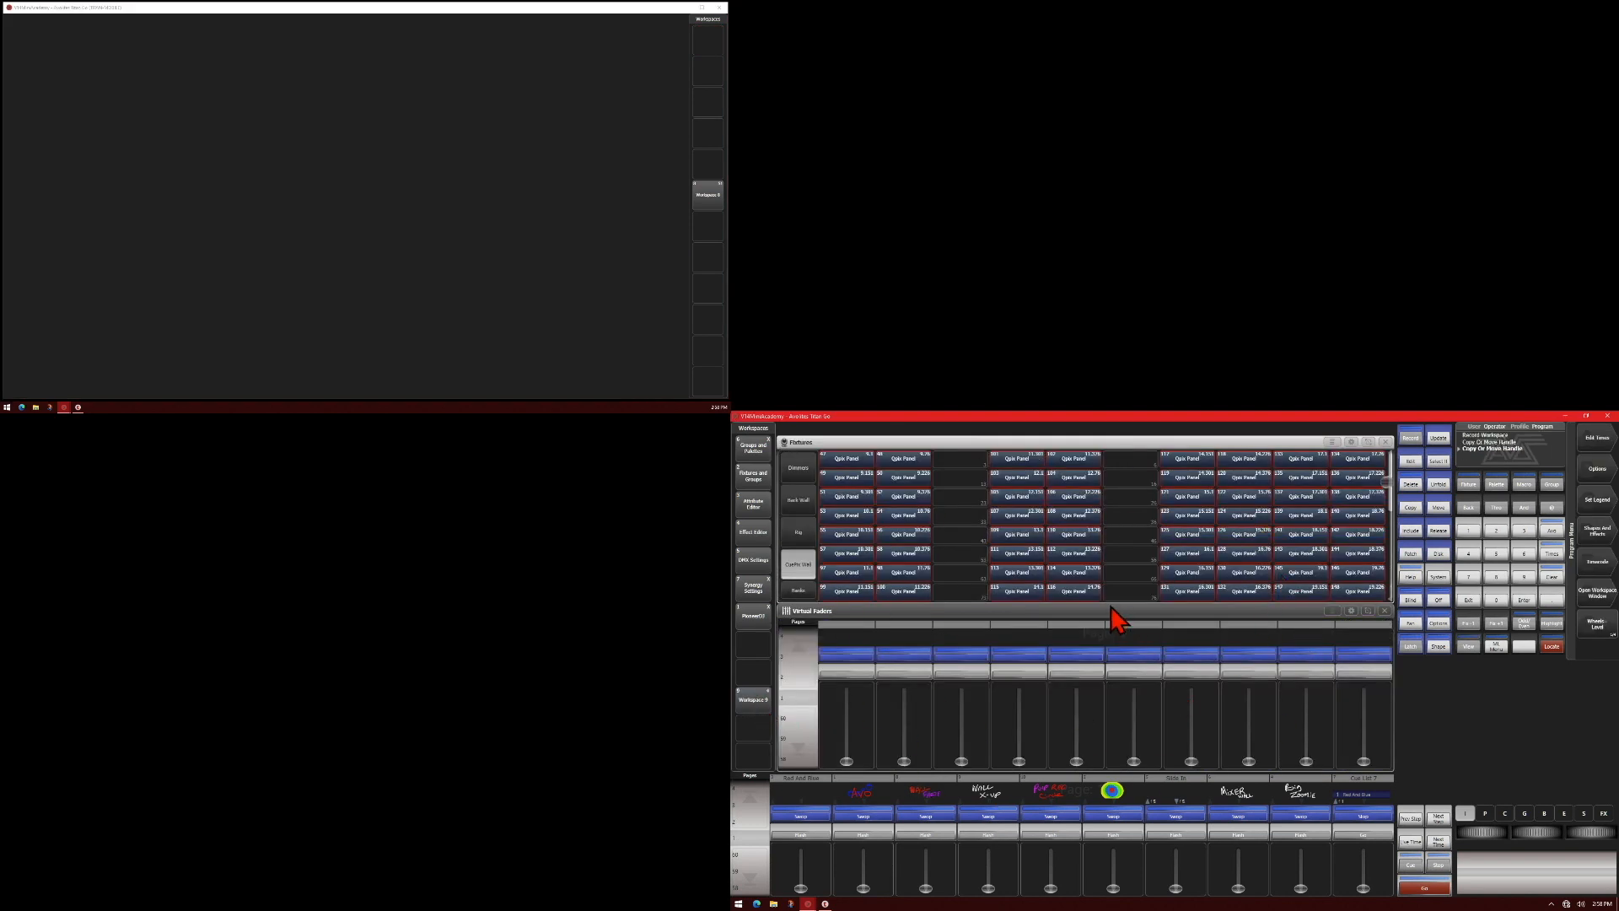
pyautogui.moveTo(1465, 656)
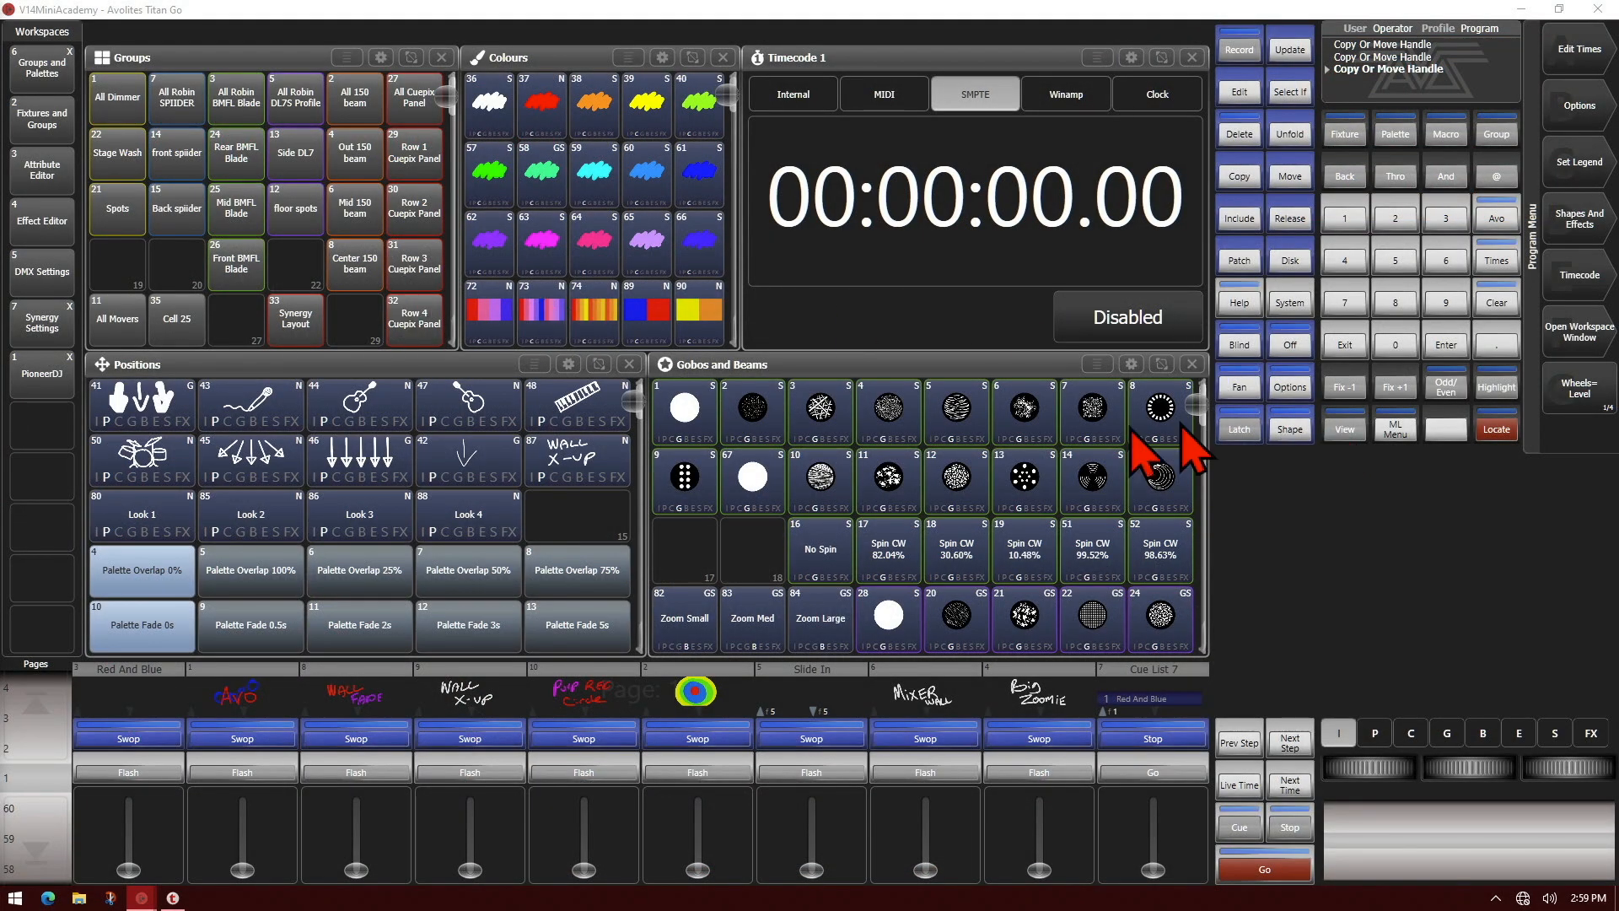
# Record a new workspace with its Screens filter set to No Filter (All Screens)
pyautogui.click(1238, 47)
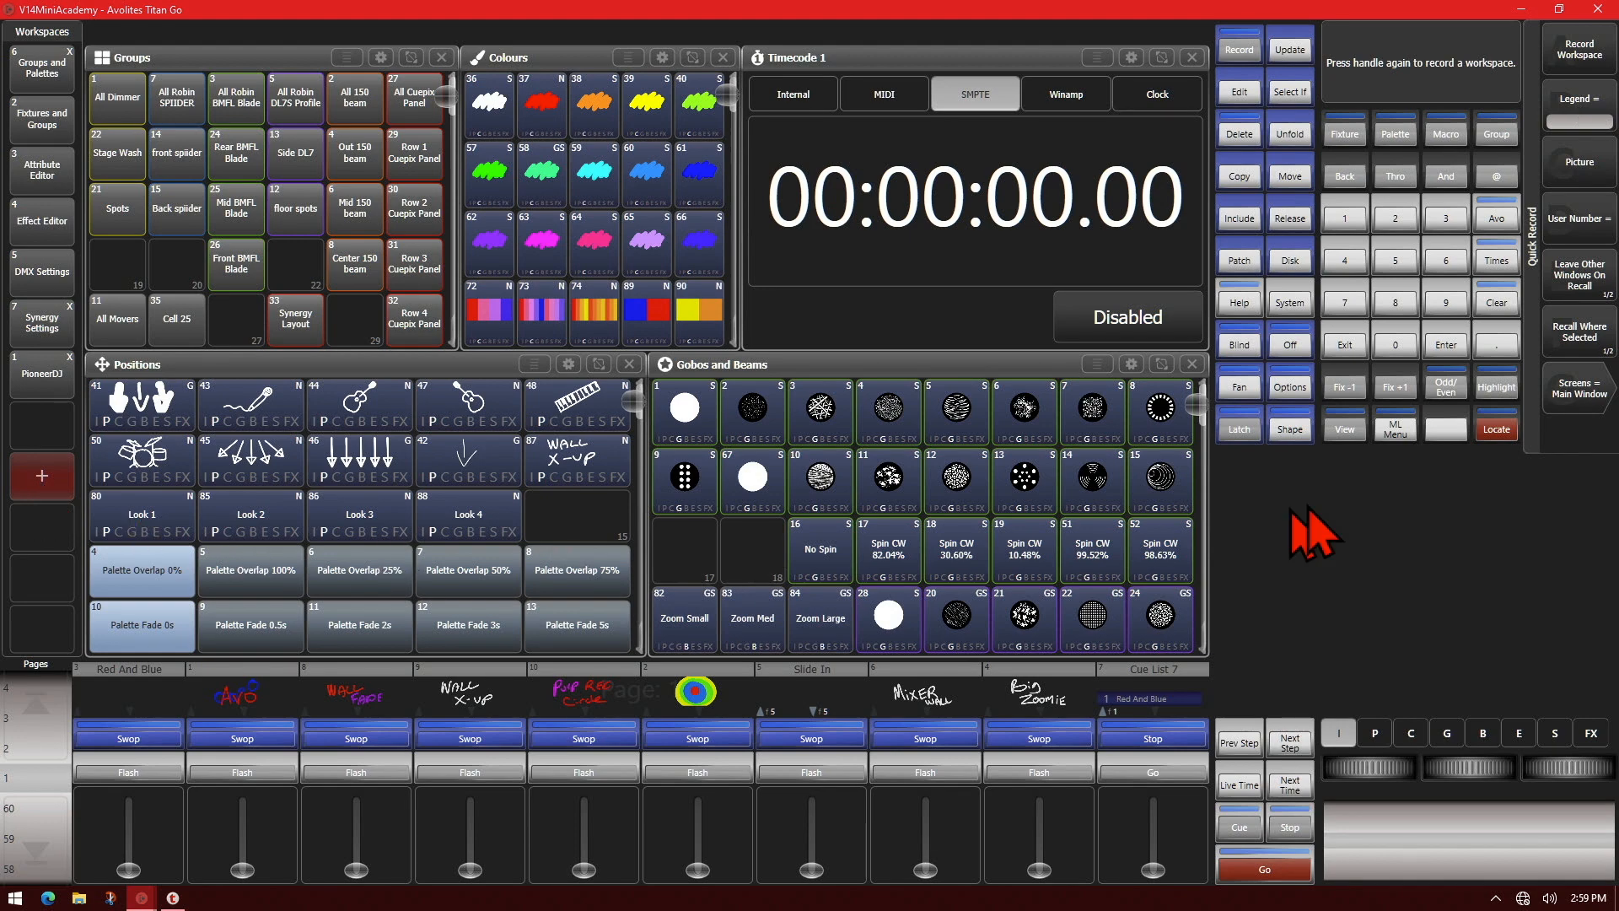
pyautogui.moveTo(1575, 419)
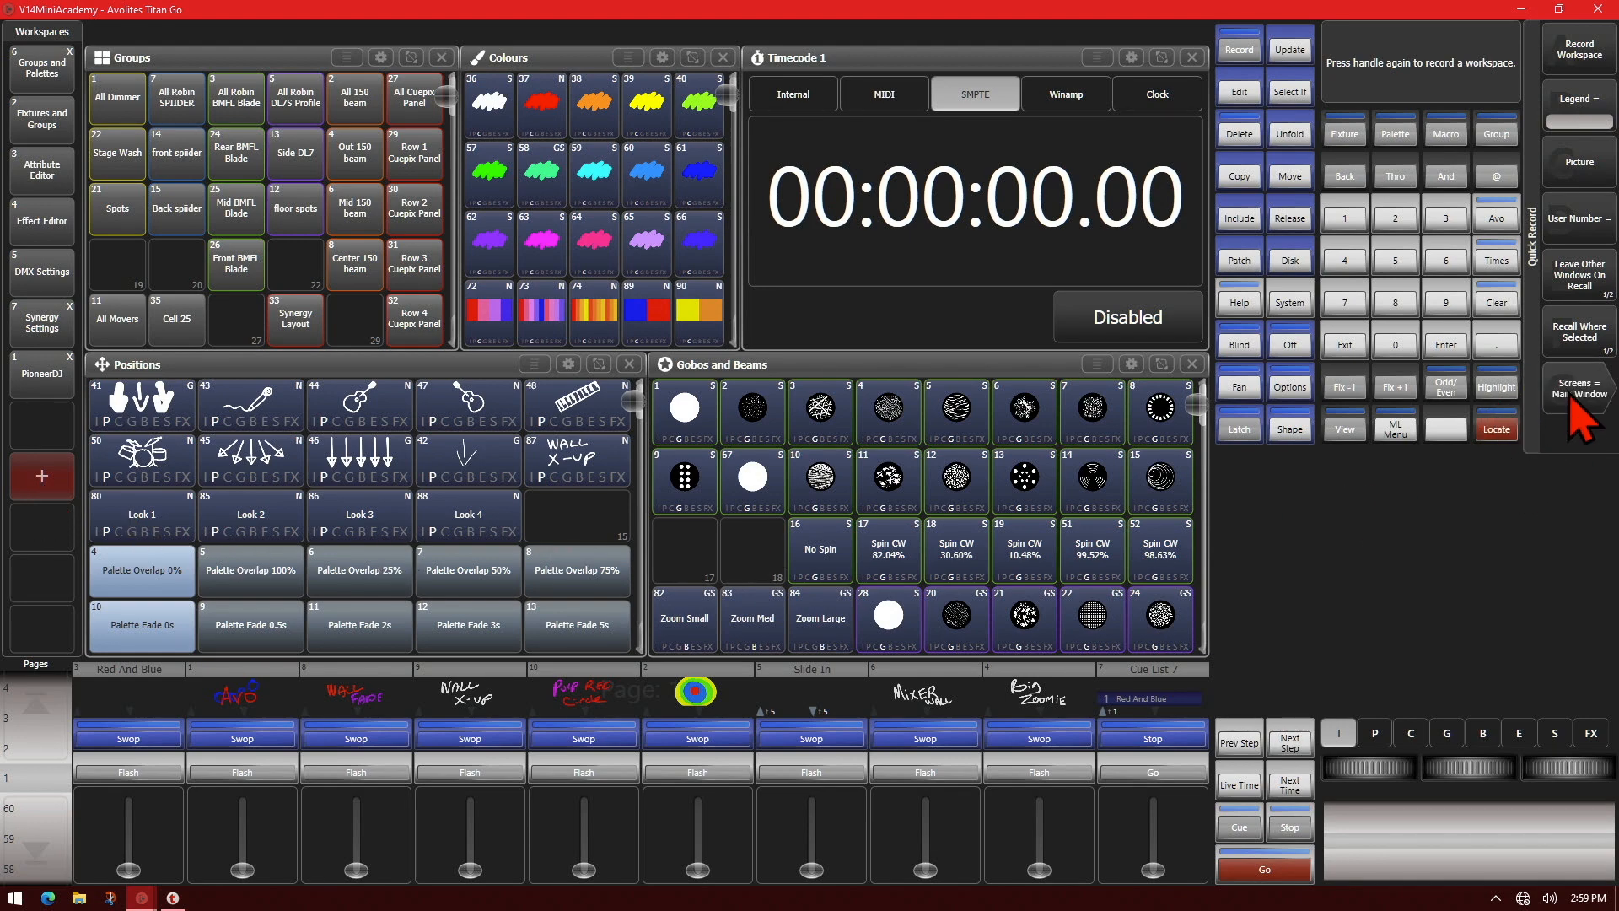
pyautogui.click(1578, 386)
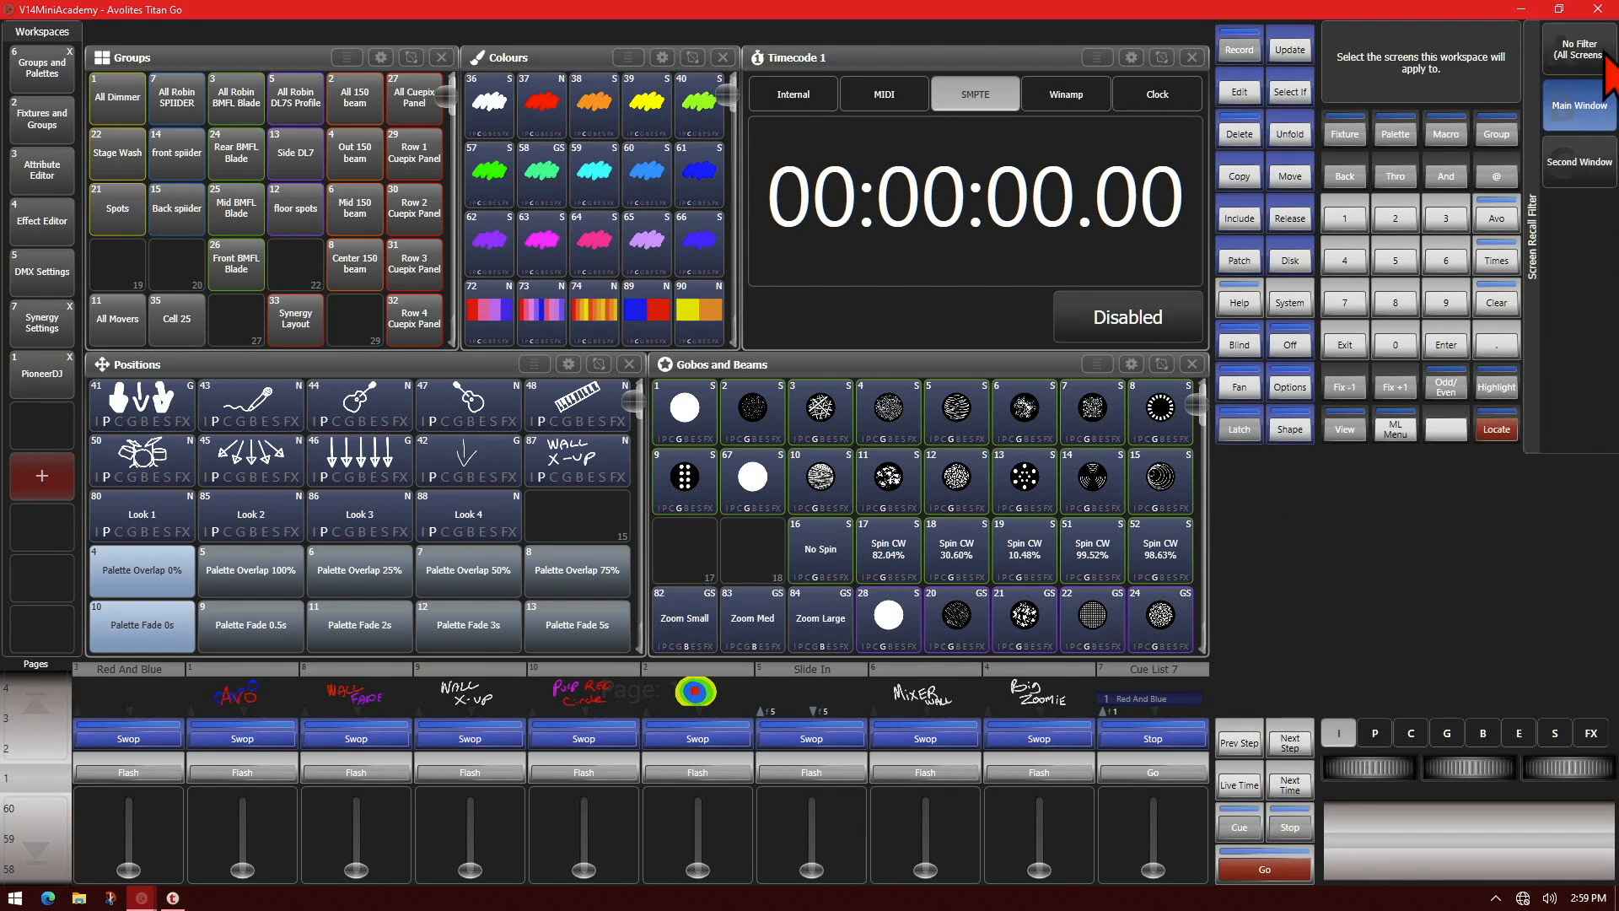
pyautogui.moveTo(1607, 234)
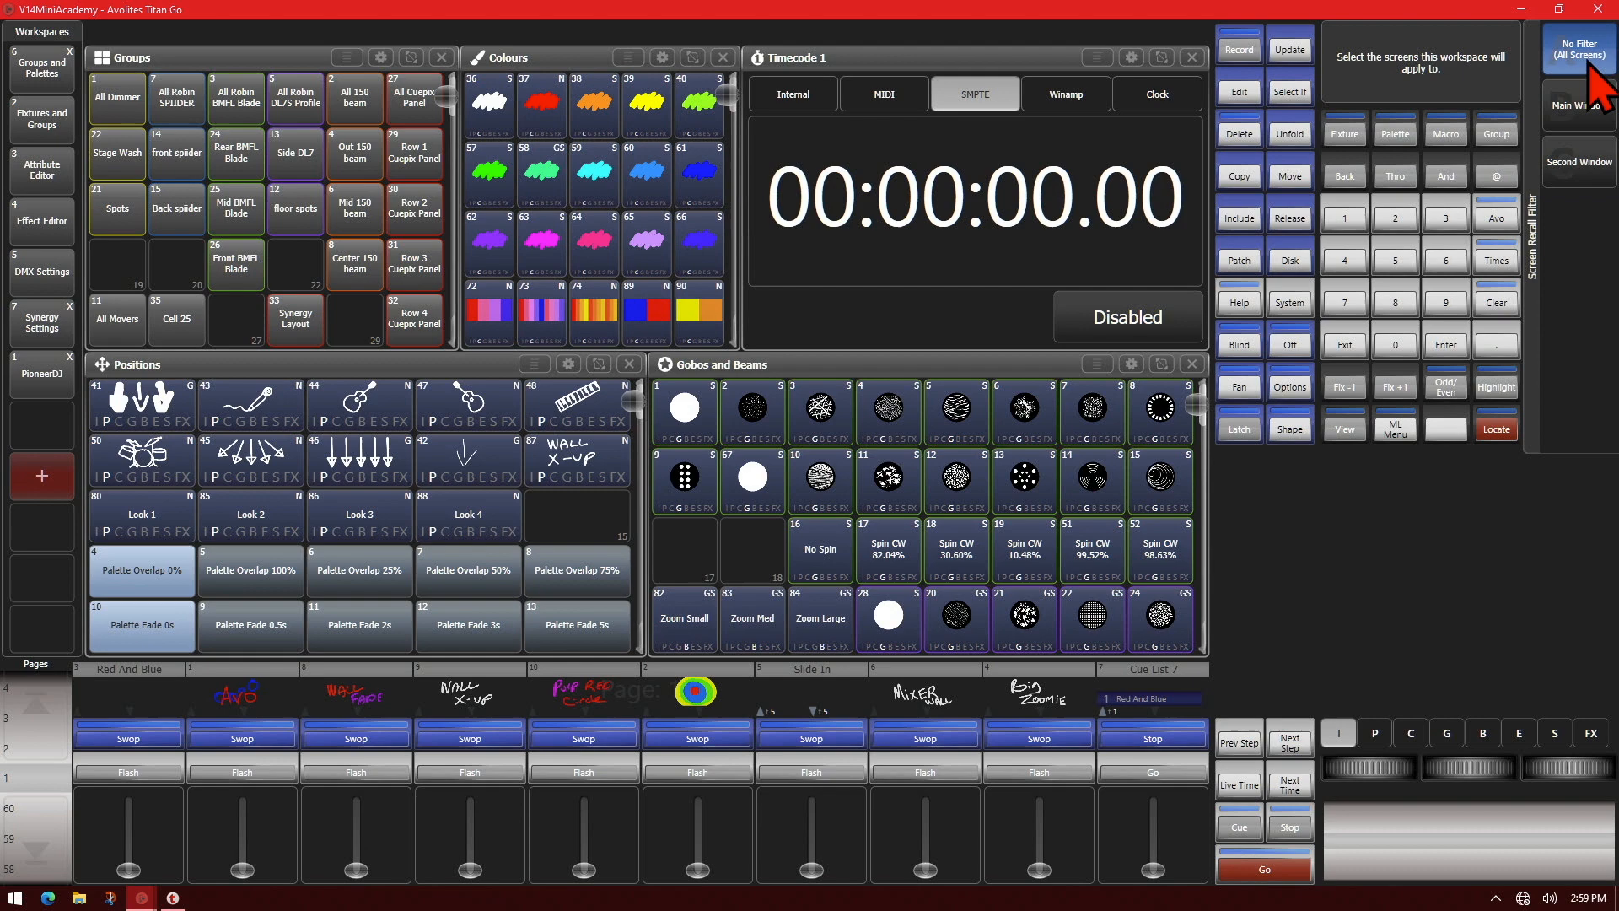
pyautogui.moveTo(1599, 177)
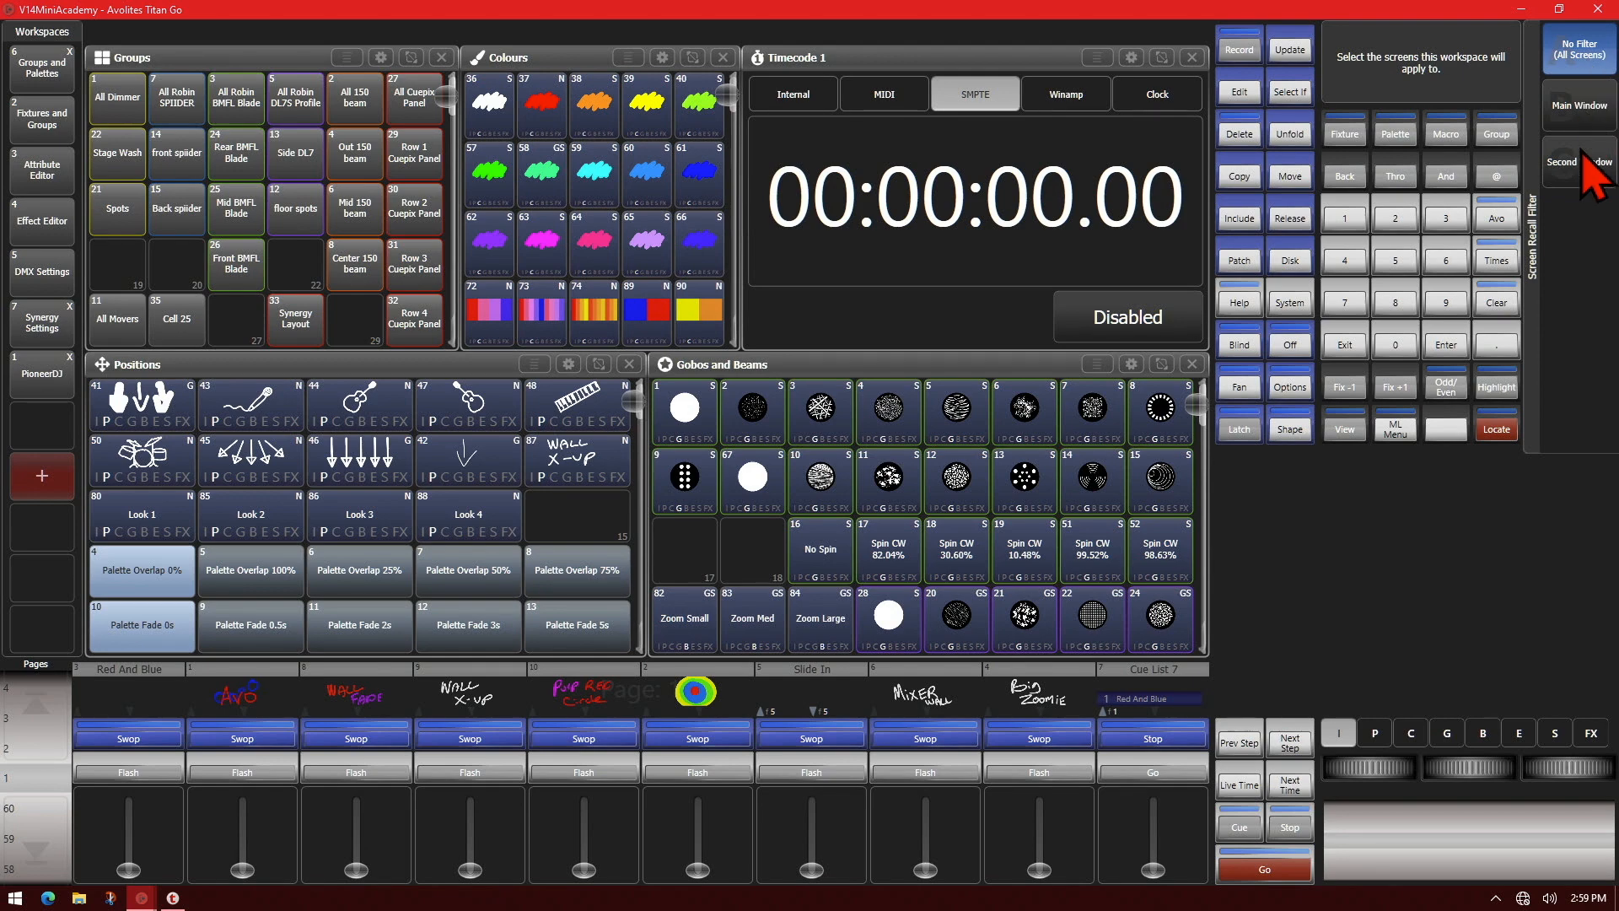